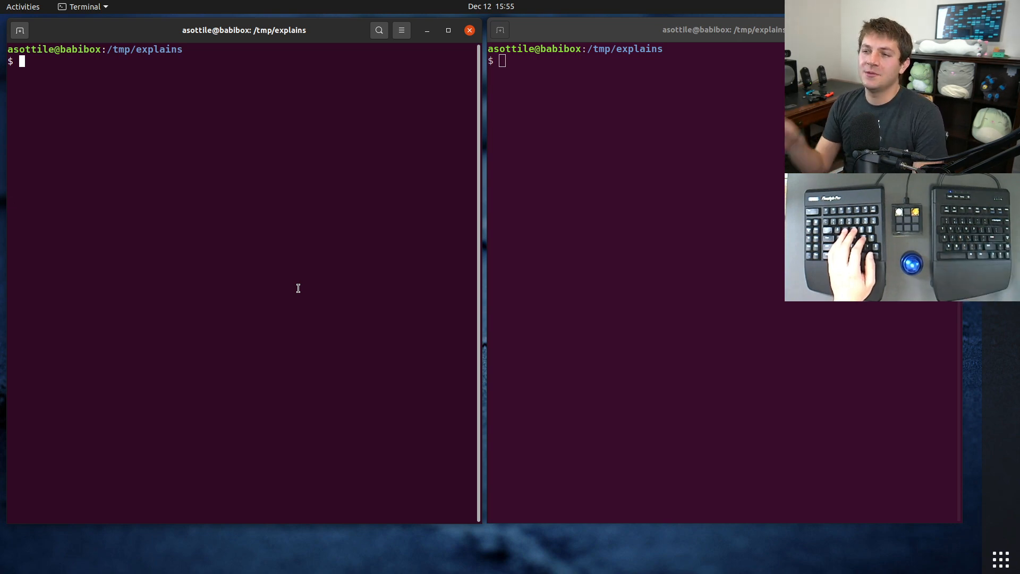
Step: Open t.py in the editor and write print(__file__) into it
{"action": "type", "text": "python"}
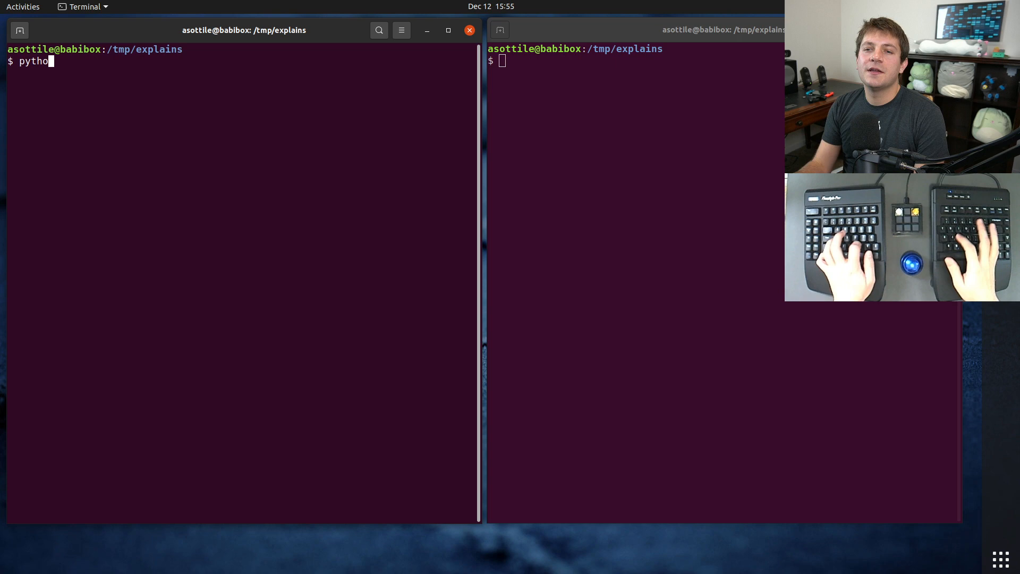
{"action": "key", "text": "Return"}
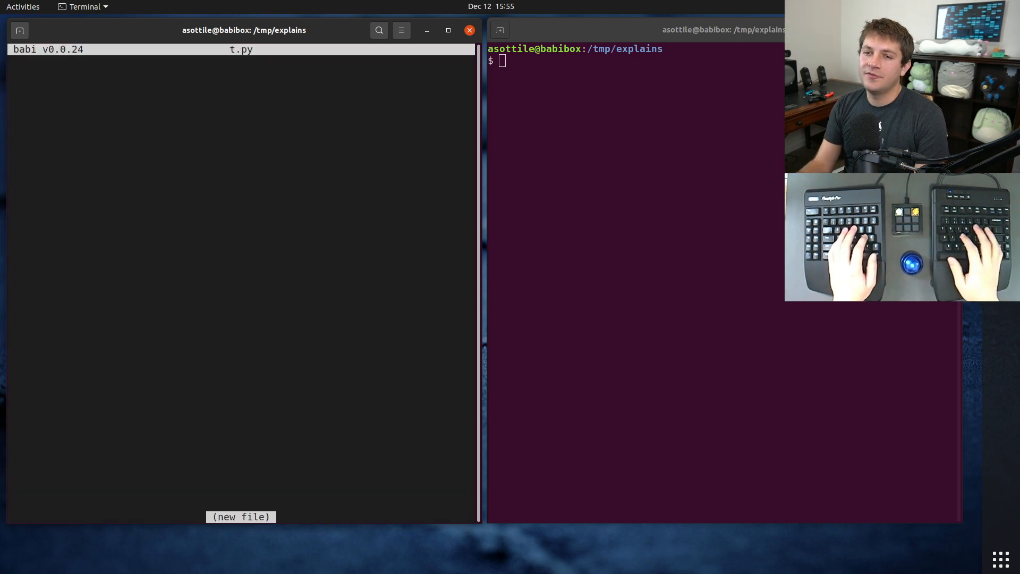
{"action": "type", "text": "print("}
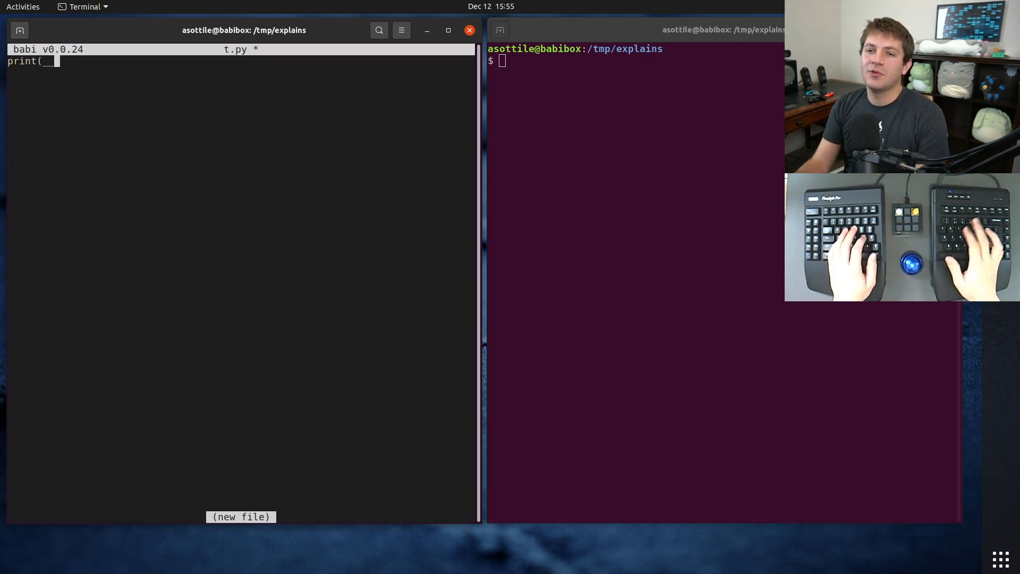
{"action": "type", "text": "__file__)"}
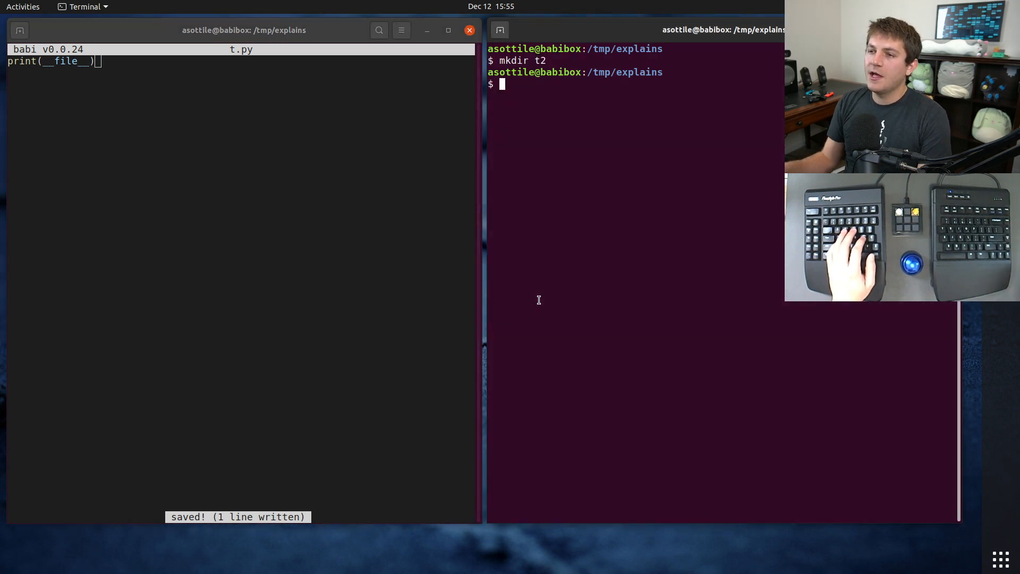
Step: Run t.py with python3.8 as t.py and $PWD/t.py, printing t.py and /tmp/explains/t.py
{"action": "type", "text": "python3."}
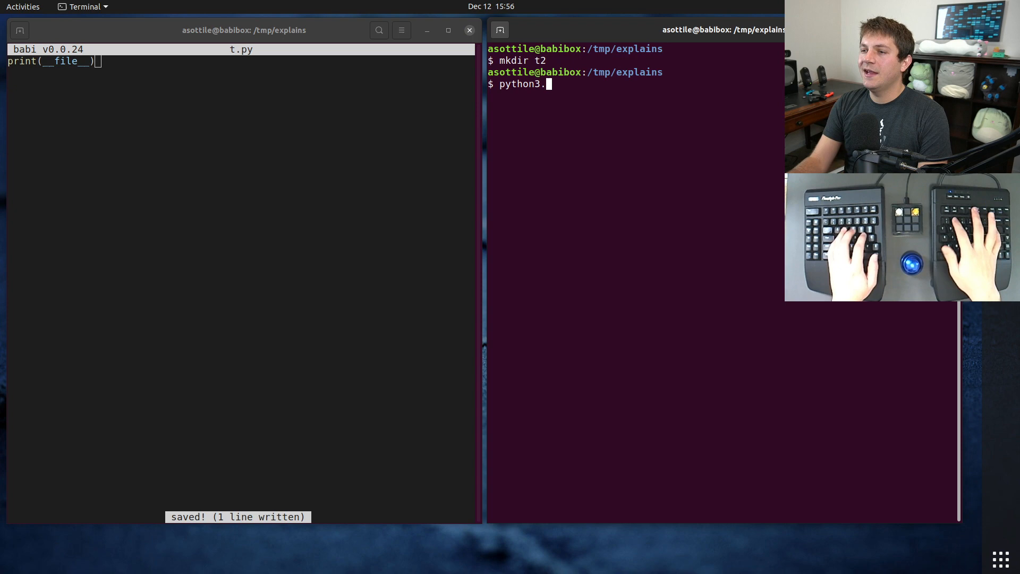
{"action": "type", "text": "8 t.py"}
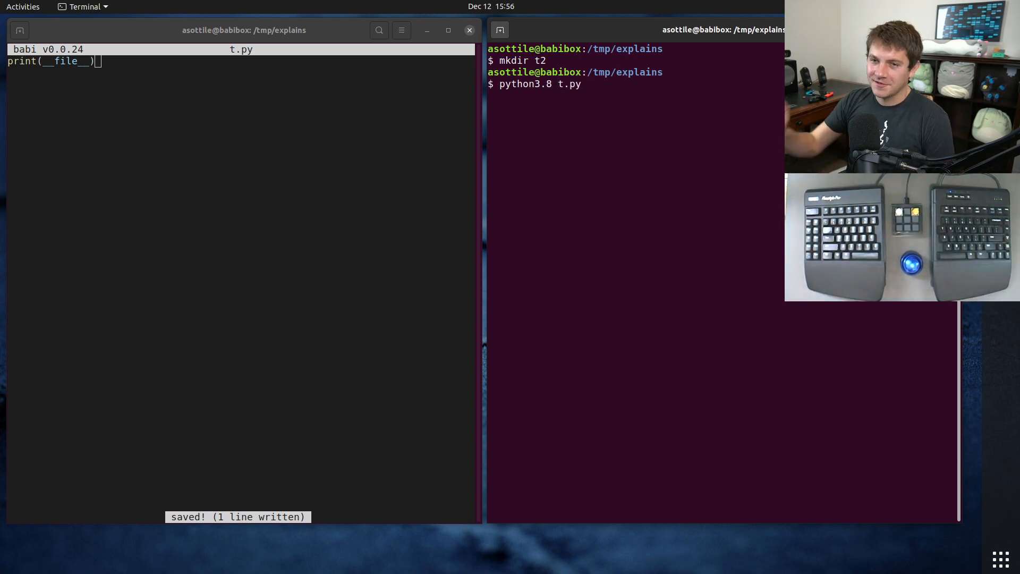
{"action": "key", "text": "Return"}
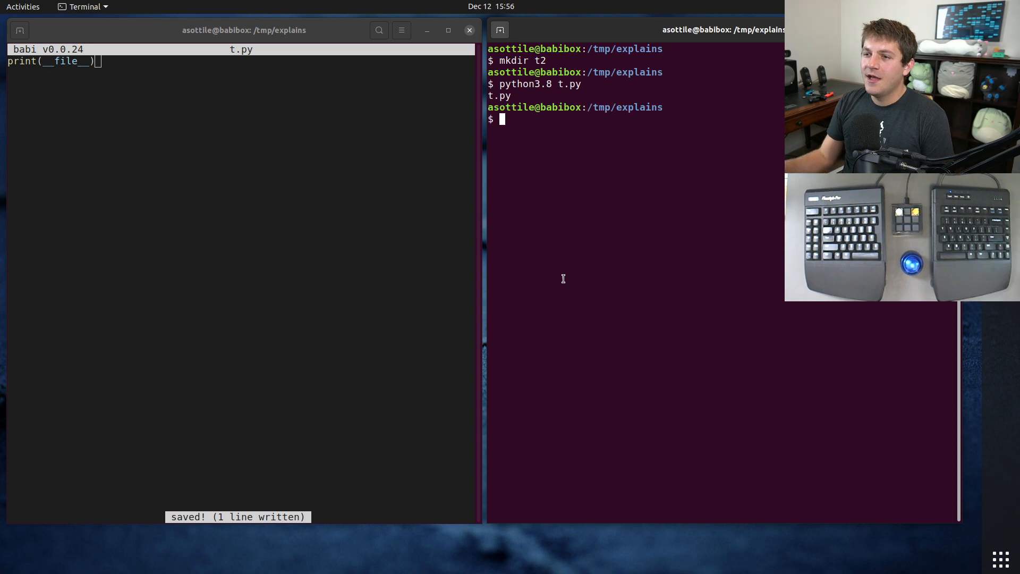
{"action": "double_click", "coordinate": [498, 96]}
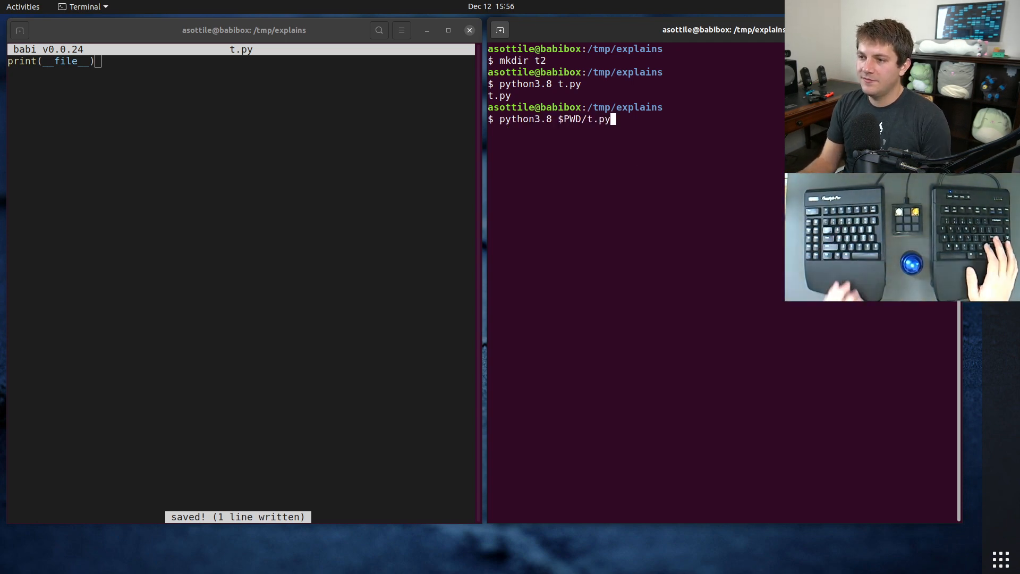
{"action": "key", "text": "Return"}
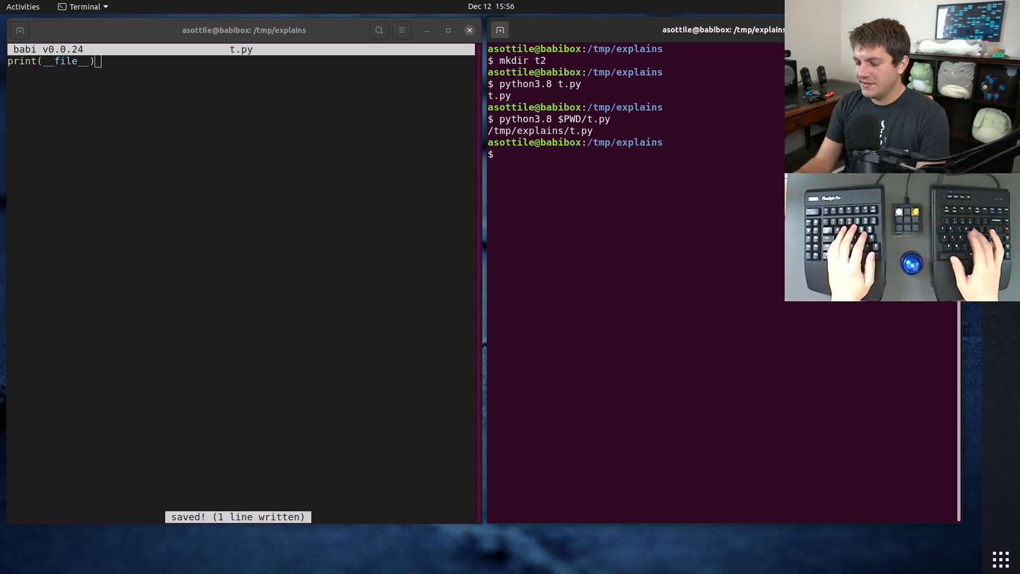
Step: Run t.py under python3.9 via relative and absolute paths, both printing /tmp/explains/t.py
{"action": "type", "text": "python3.9 t.py"}
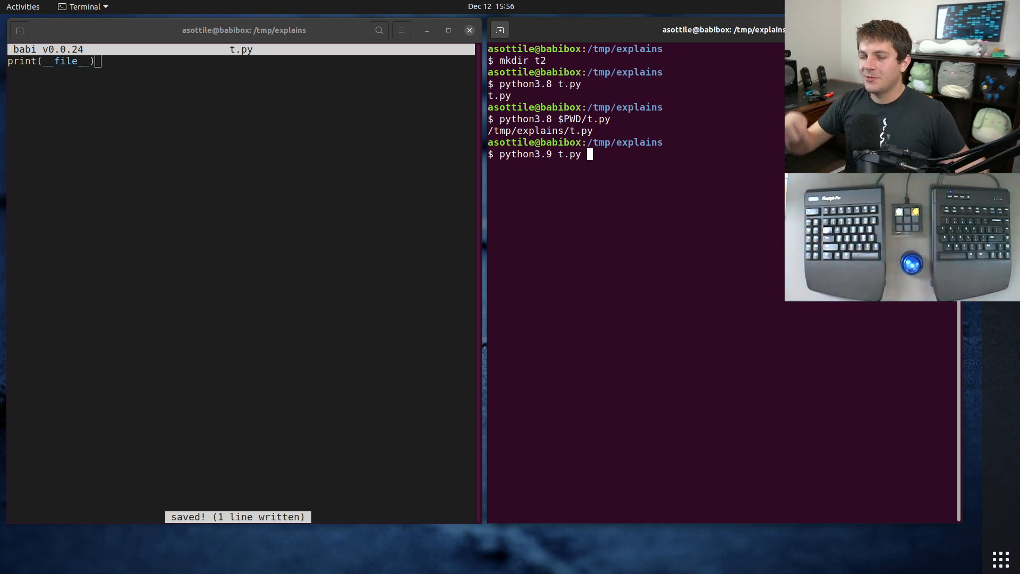
{"action": "key", "text": "Return"}
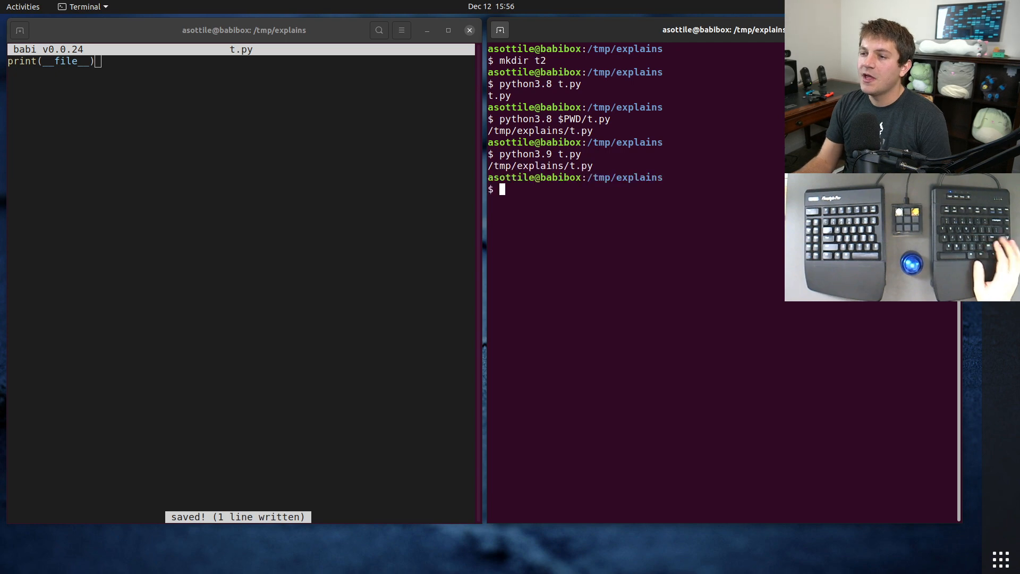
{"action": "double_click", "coordinate": [539, 166]}
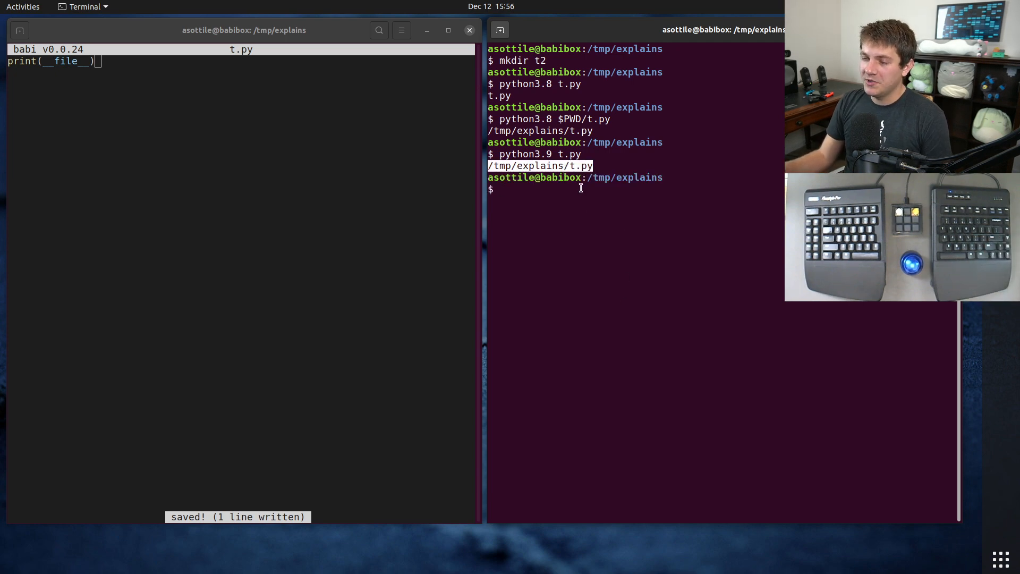
{"action": "type", "text": "python3.9 t.py"}
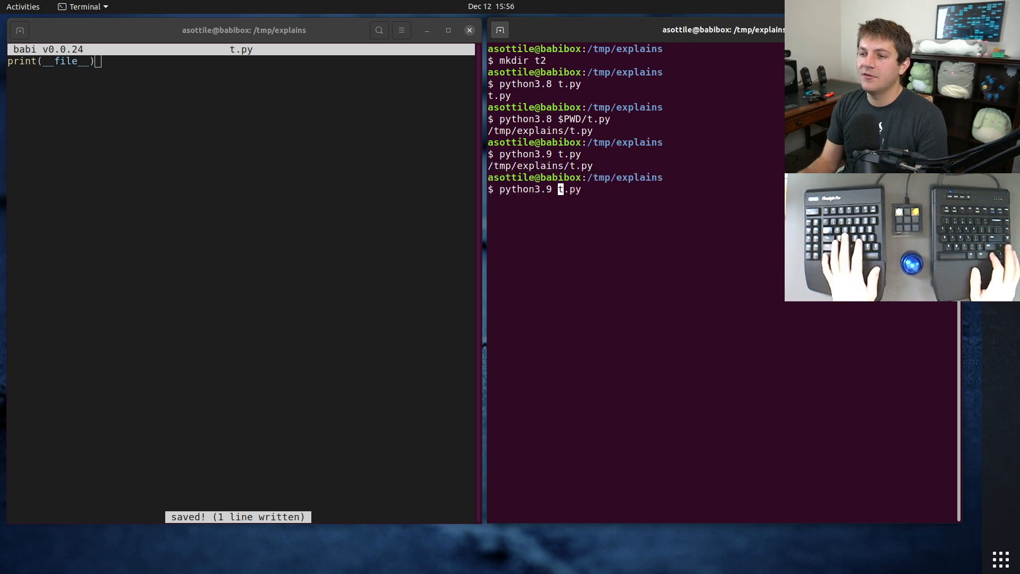
{"action": "key", "text": "Return"}
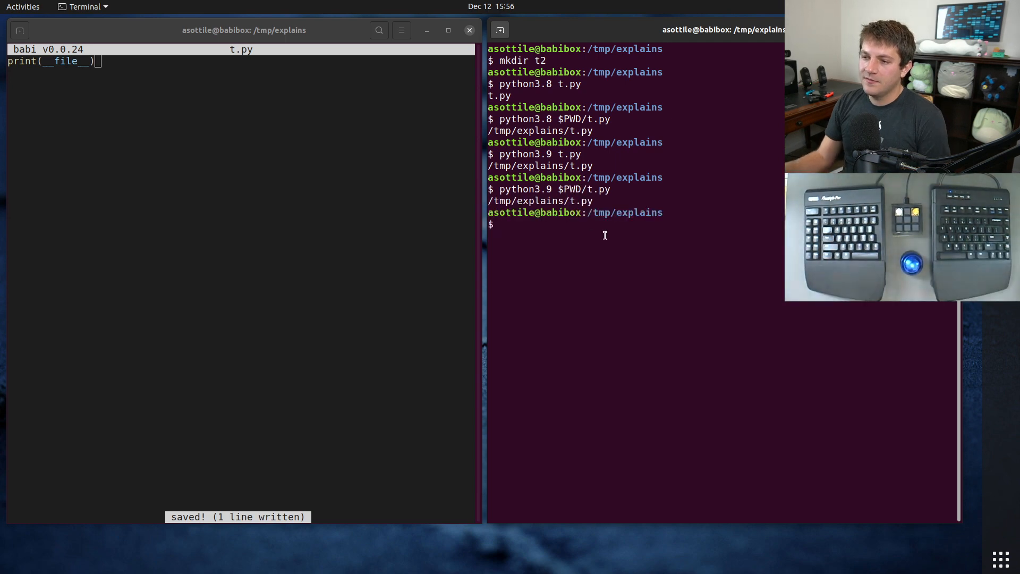
Step: Print the working directory with echo $PWD and highlight __file__ in the script
{"action": "type", "text": "echo $P"}
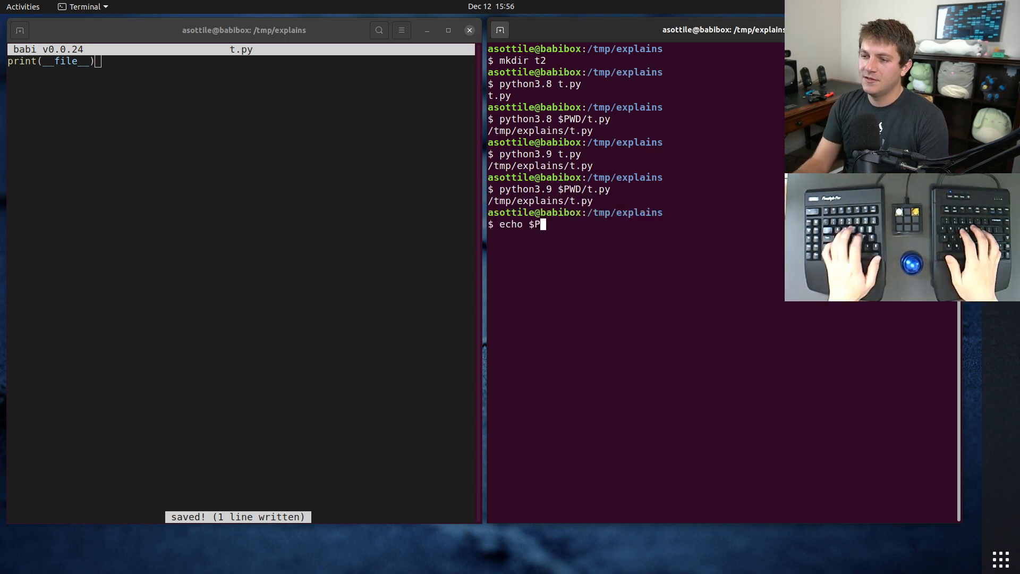
{"action": "key", "text": "Return"}
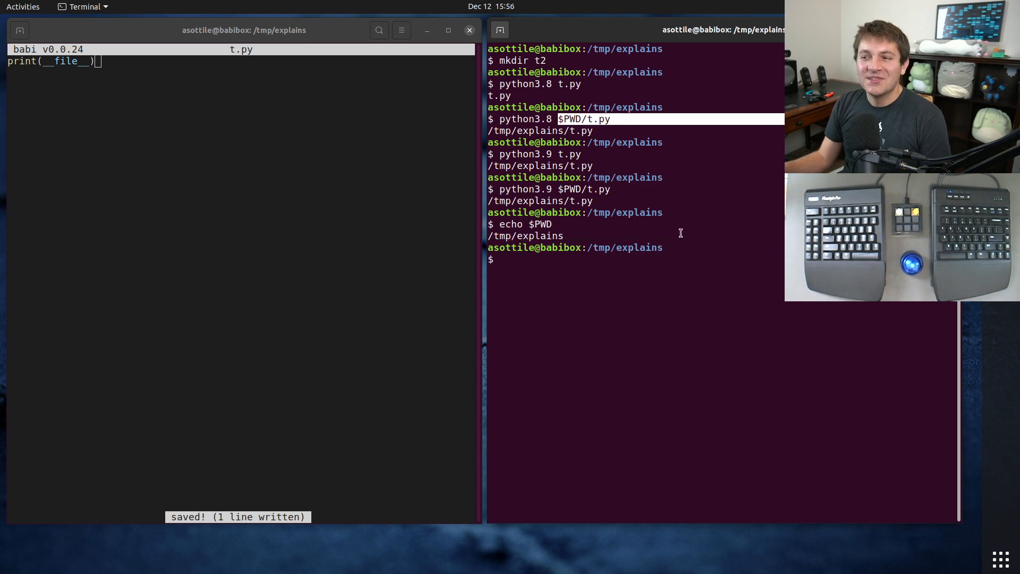
{"action": "mouse_move", "coordinate": [576, 232]}
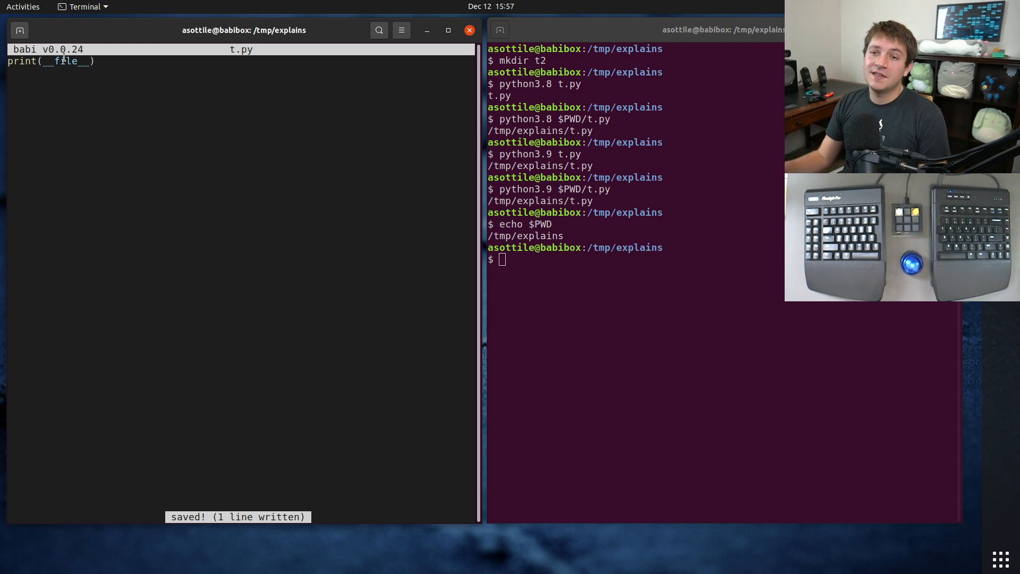
{"action": "double_click", "coordinate": [63, 61]}
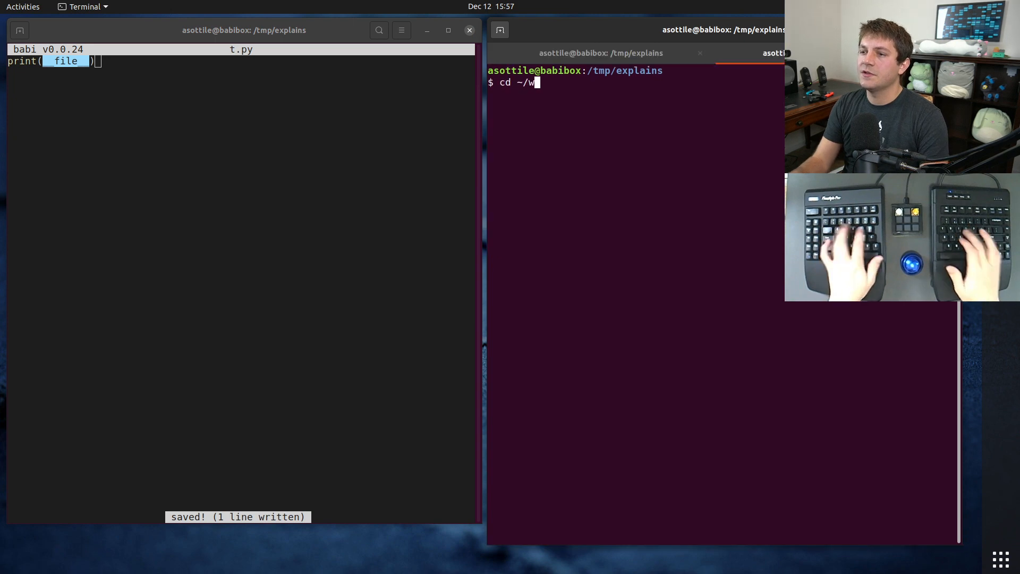
Step: Go to aoc2021 day01, then clone asottile's aoc2018 into /tmp, retrying with a corrected URL
{"action": "type", "text": "orkspace/anthonywritescode/aoc2021/day01/"}
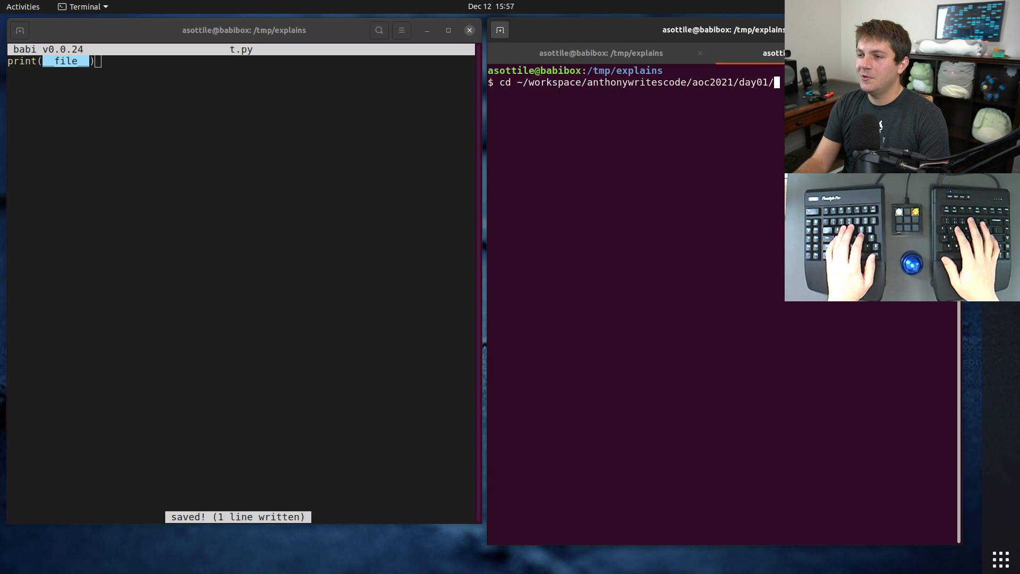
{"action": "key", "text": "Return"}
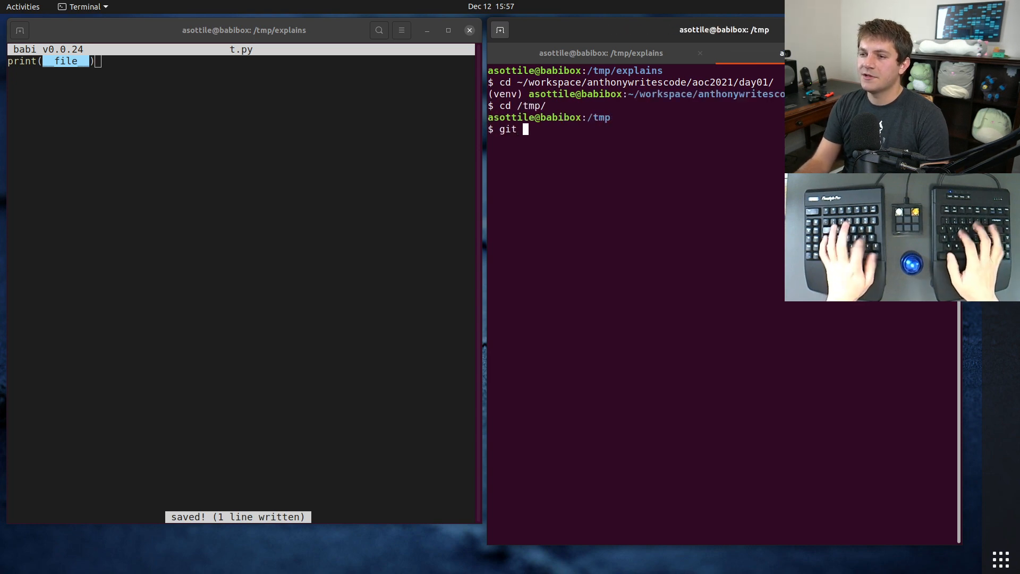
{"action": "type", "text": "clone git@github.coim"}
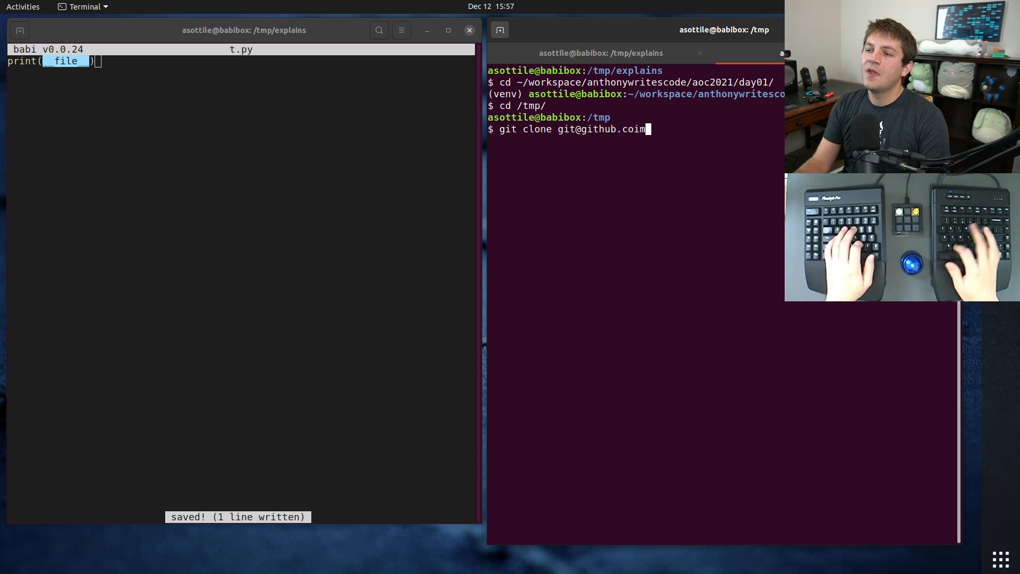
{"action": "type", "text": "m:asottile/aoc"}
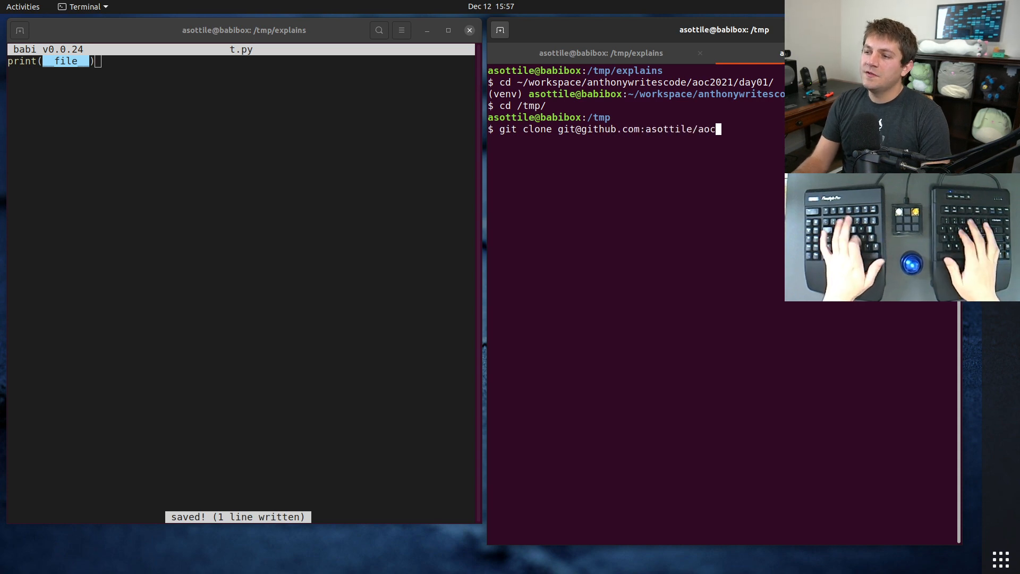
{"action": "key", "text": "Return"}
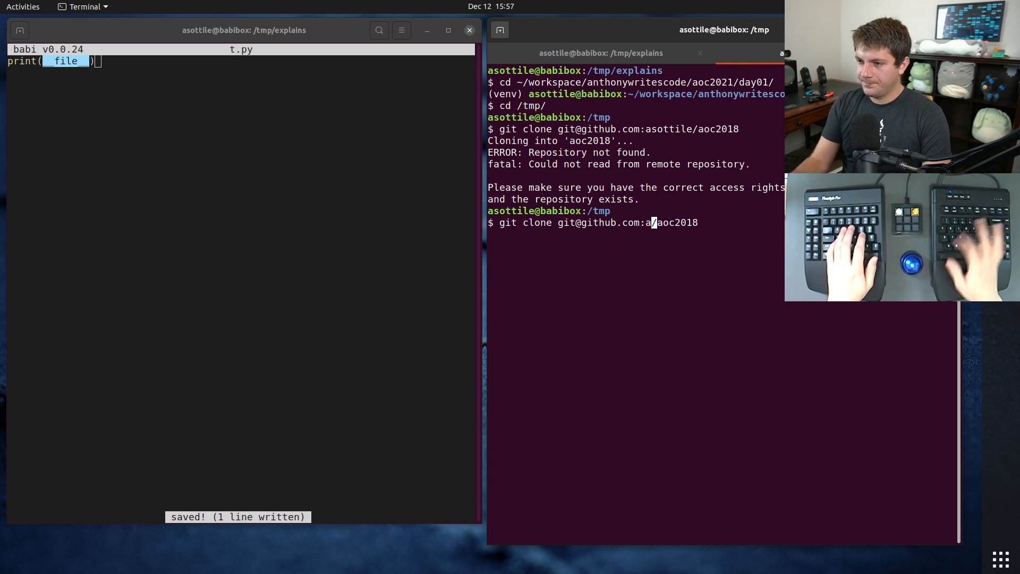
{"action": "key", "text": "Return"}
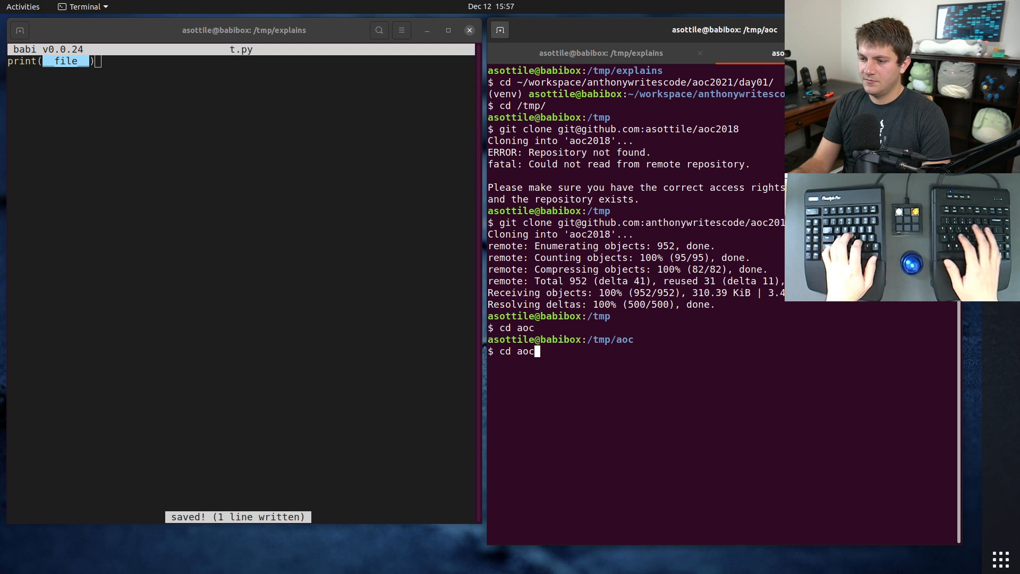
Step: Move into /tmp/aoc2018 and open aoc2021's support/support.py in the editor
{"action": "type", "text": "cd ../aoc2018/"}
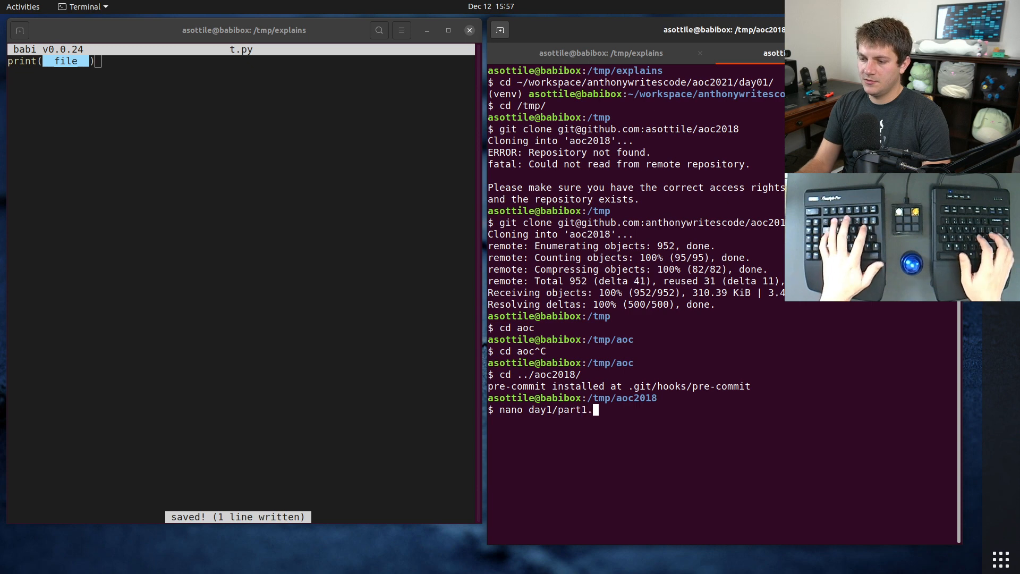
{"action": "key", "text": "Return"}
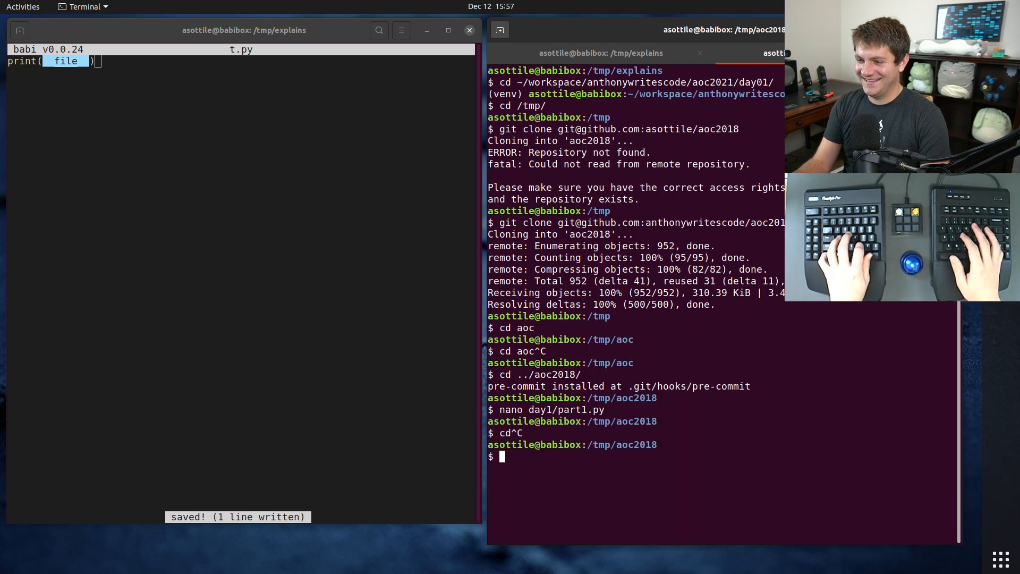
{"action": "type", "text": "nano ~/workspace/"}
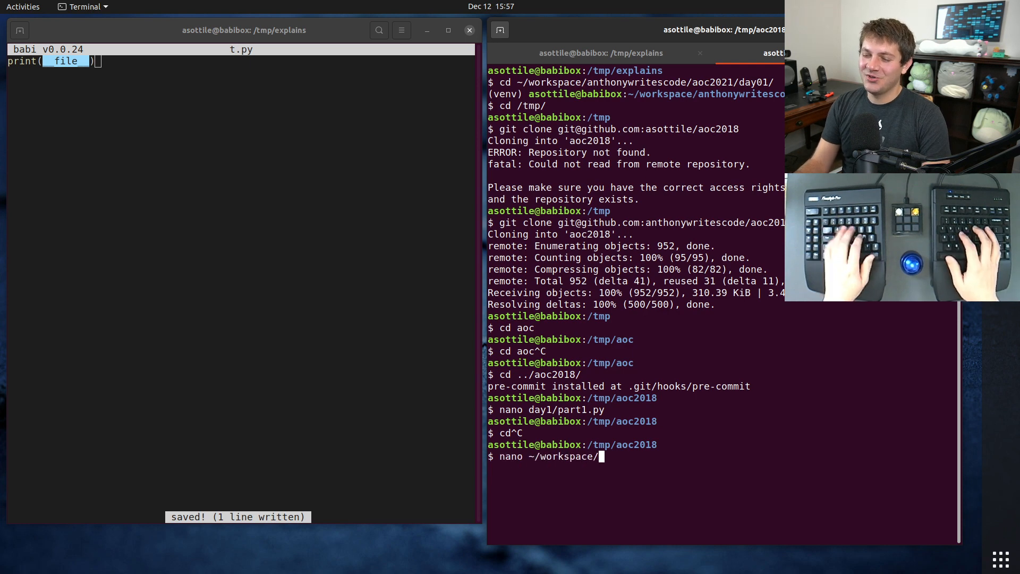
{"action": "type", "text": "anthonywritescode/aoc2021/"}
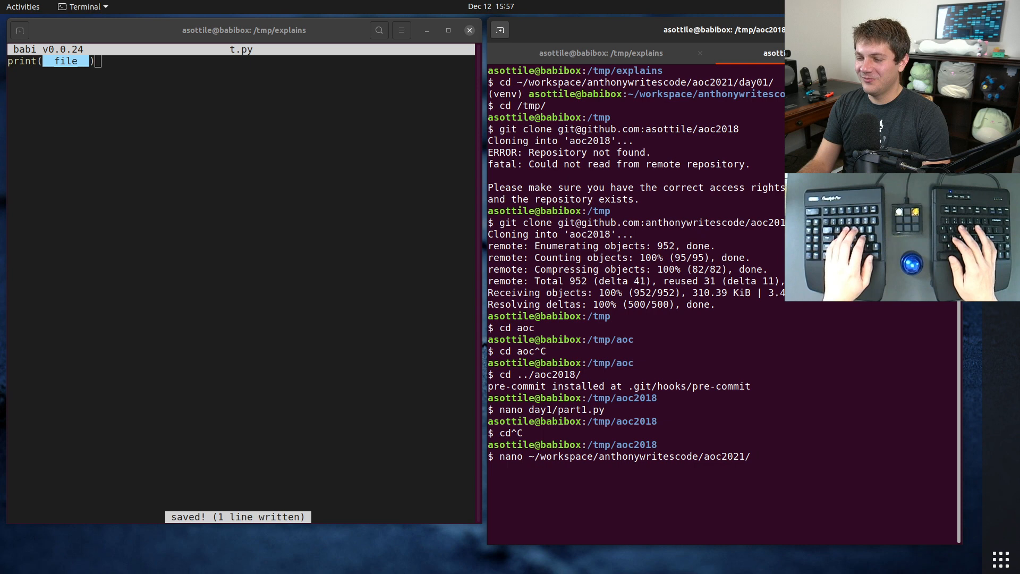
{"action": "type", "text": "day01/pa"}
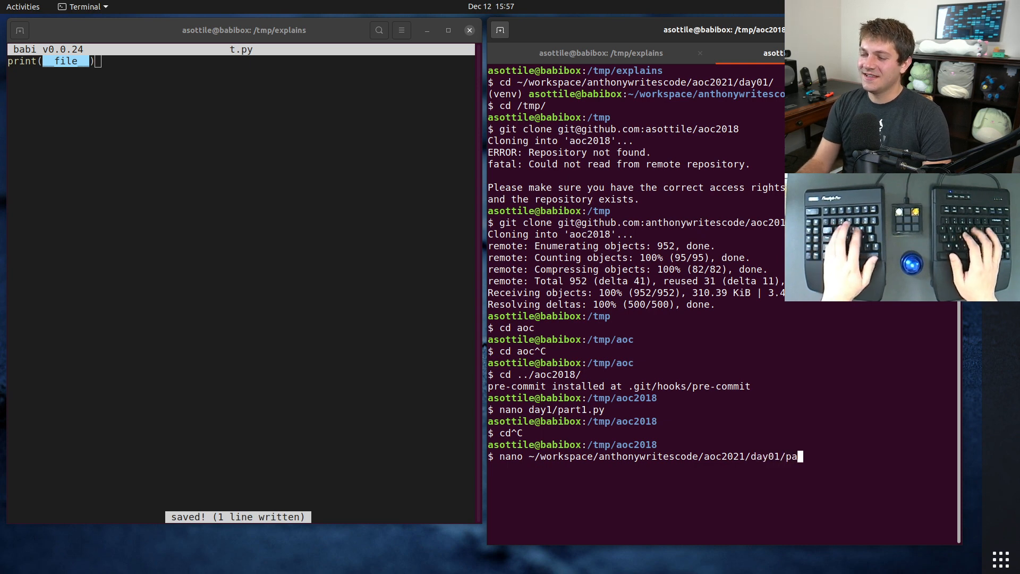
{"action": "type", "text": "rt1.py"}
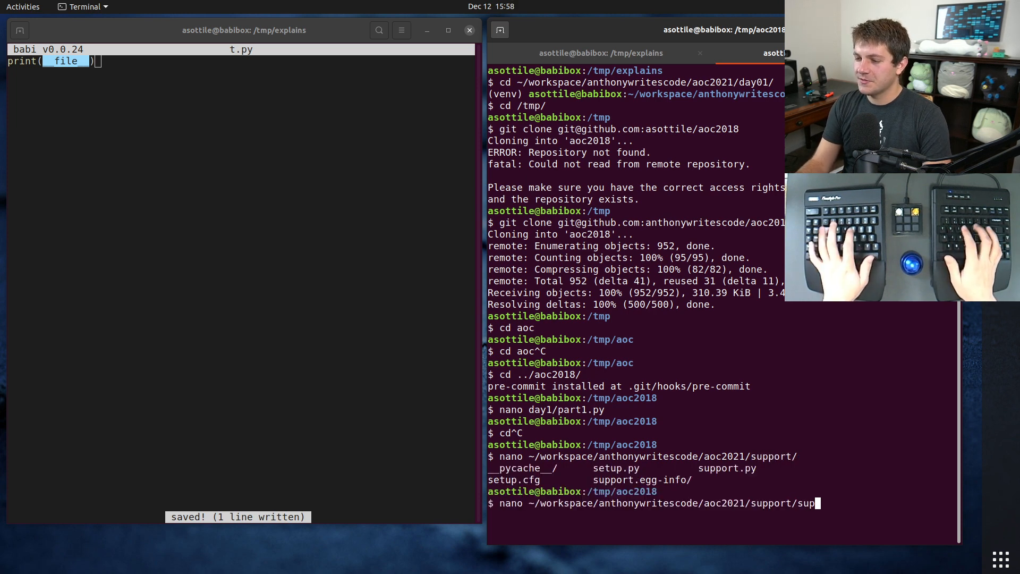
{"action": "key", "text": "Return"}
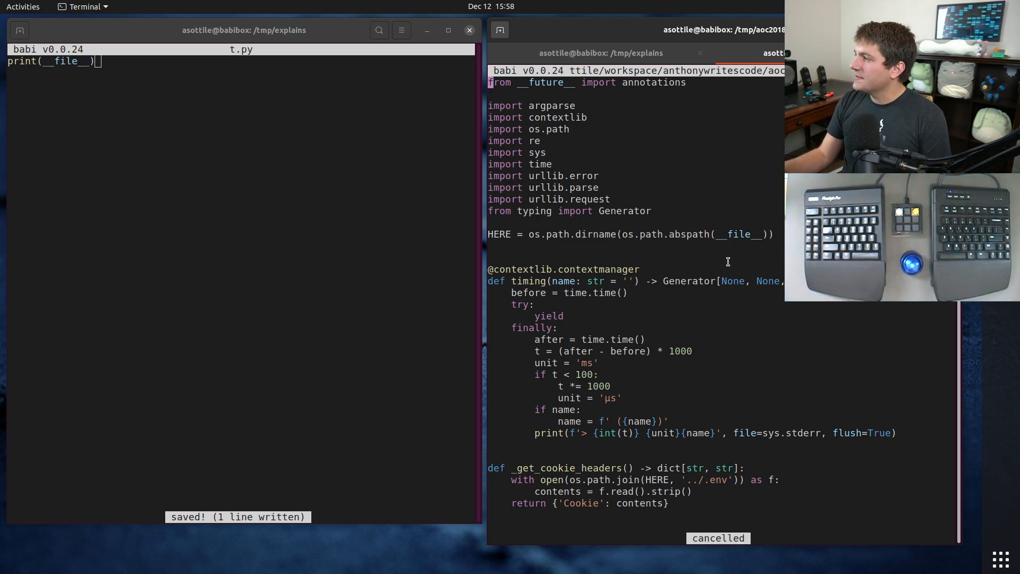
Step: Highlight __file__ in support.py's HERE line, reopen the file, and highlight it again
{"action": "double_click", "coordinate": [736, 234]}
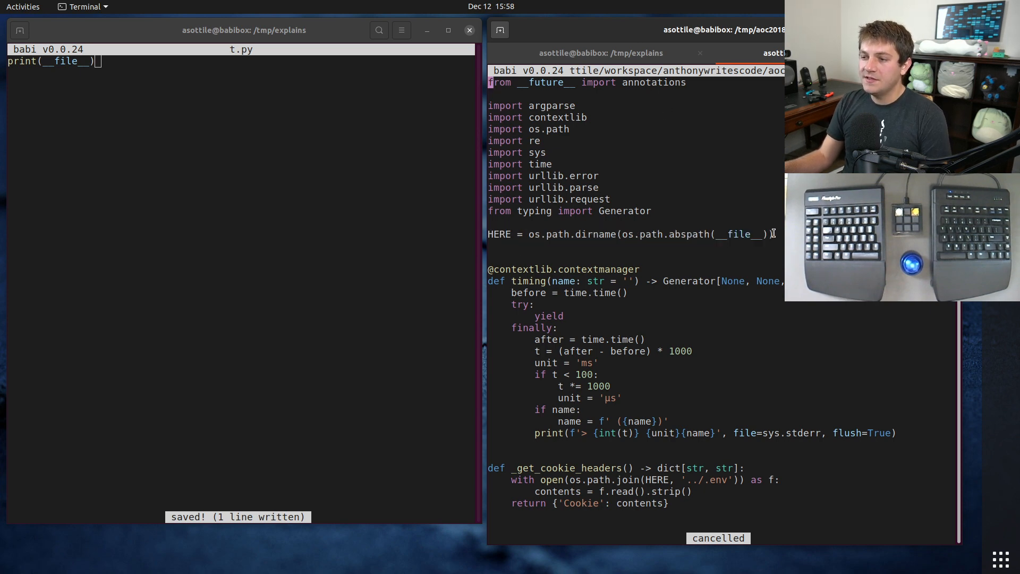
{"action": "double_click", "coordinate": [663, 234]}
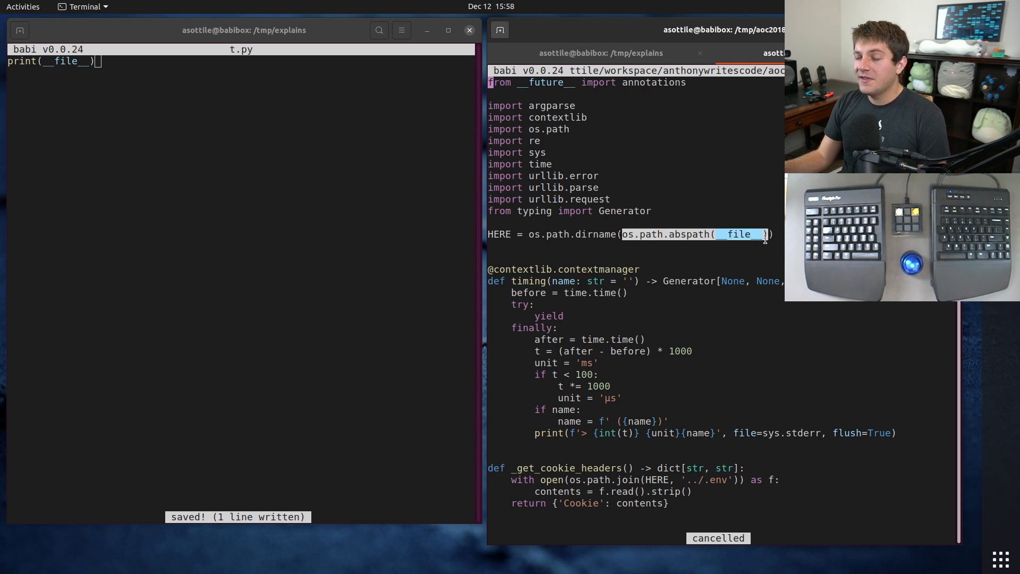
{"action": "mouse_move", "coordinate": [584, 226]}
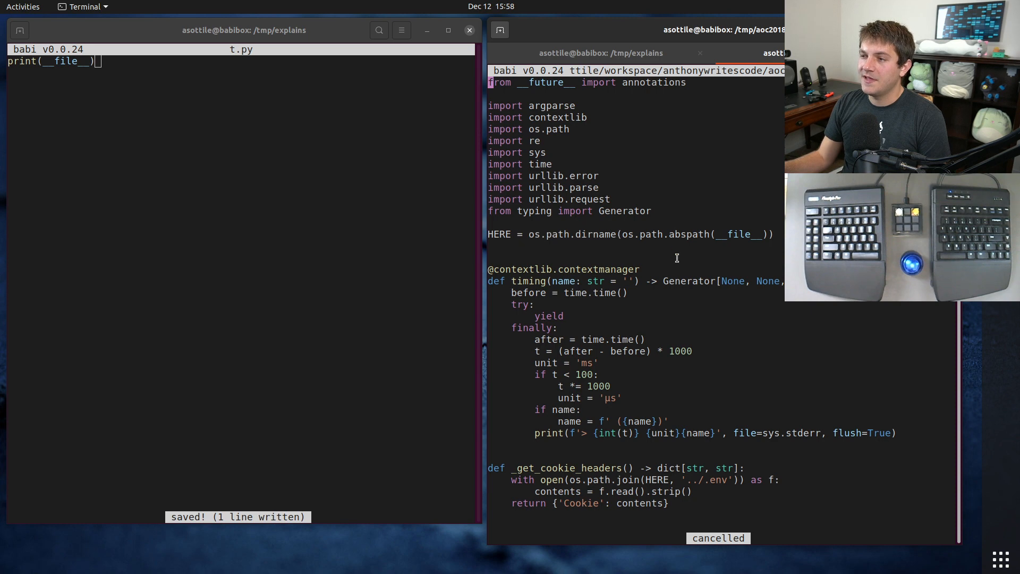
{"action": "mouse_move", "coordinate": [738, 122]}
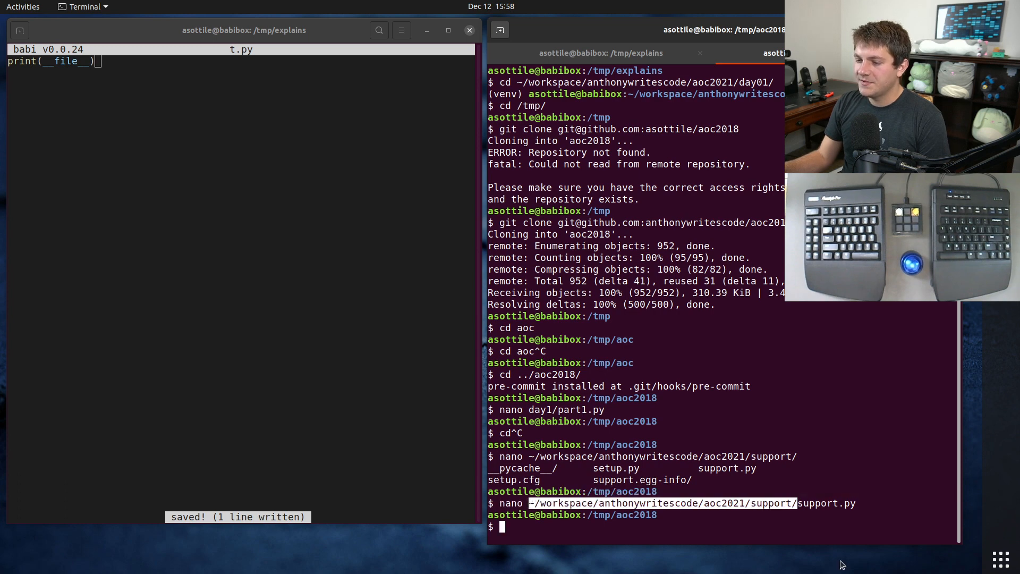
{"action": "key", "text": "Return"}
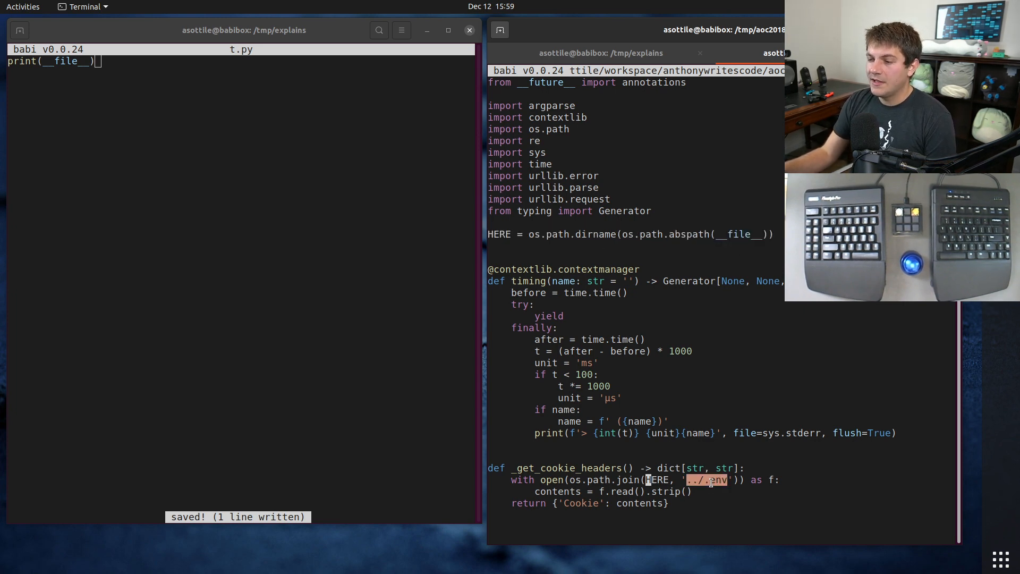
{"action": "double_click", "coordinate": [735, 234]}
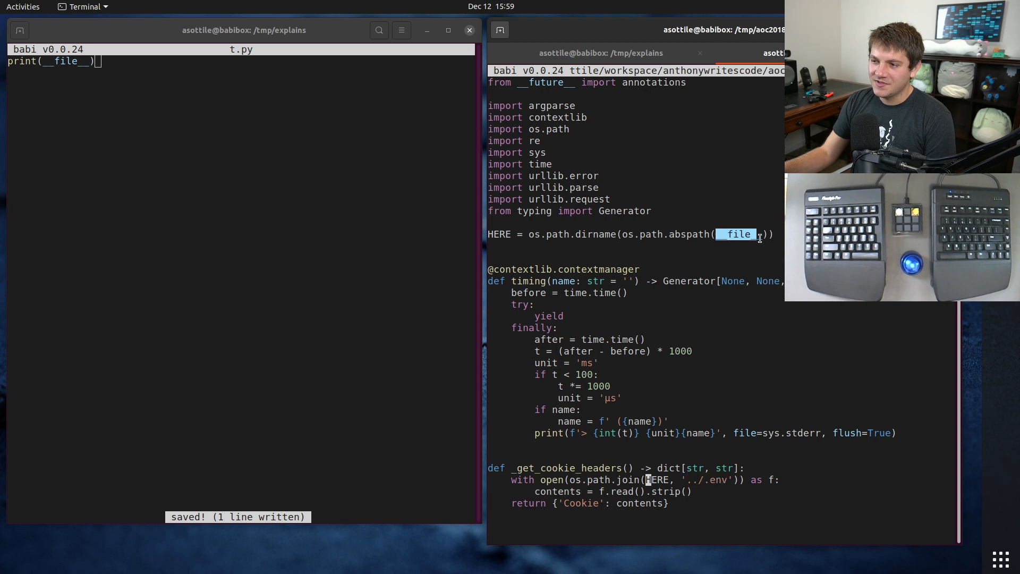
{"action": "mouse_move", "coordinate": [736, 356]}
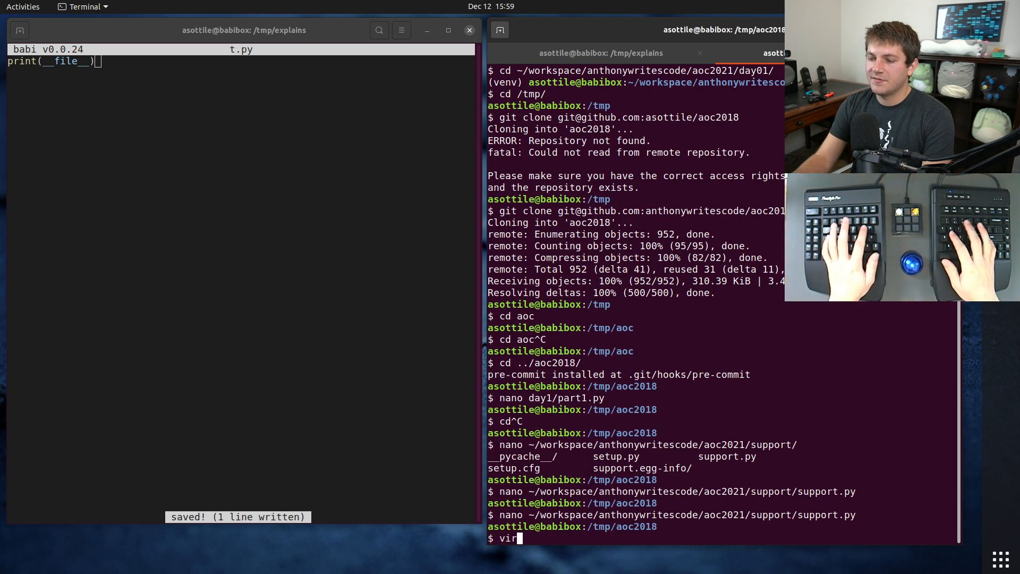
Step: In the /tmp/explains tab, install flask and evaluate flask.__file__ in Python
{"action": "left_click", "coordinate": [600, 53]}
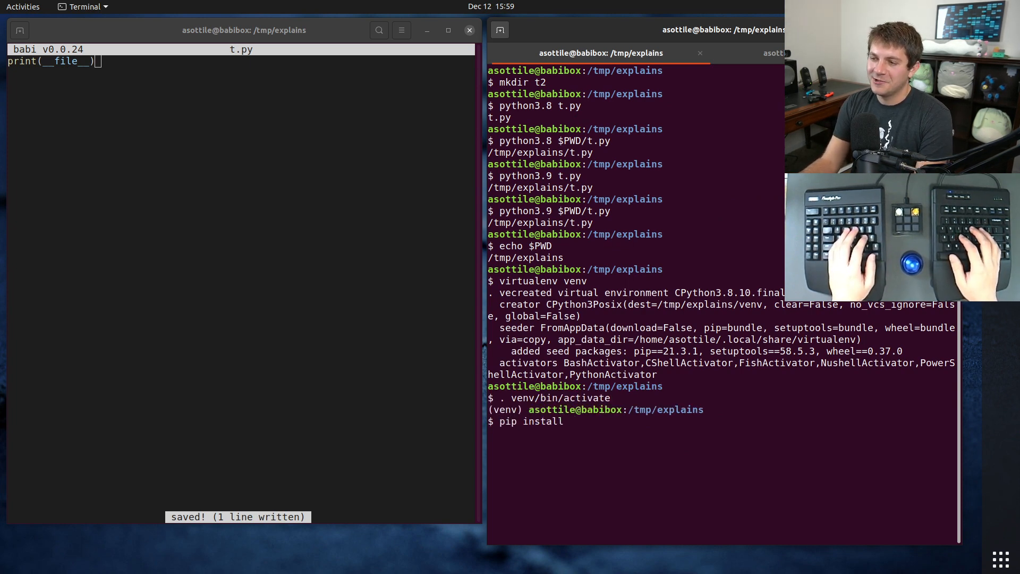
{"action": "type", "text": "flaks"}
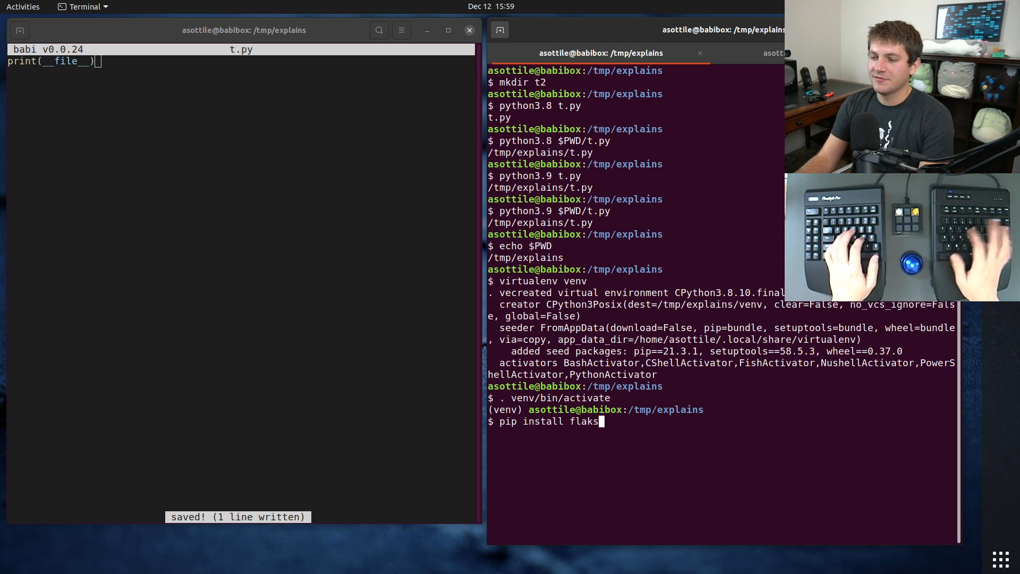
{"action": "key", "text": "Return"}
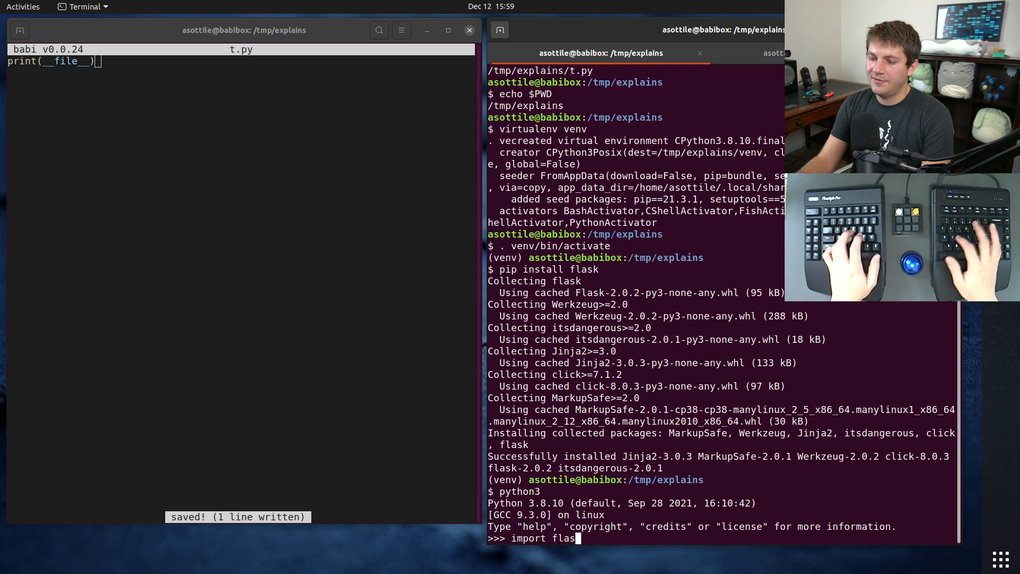
{"action": "type", "text": "flask."}
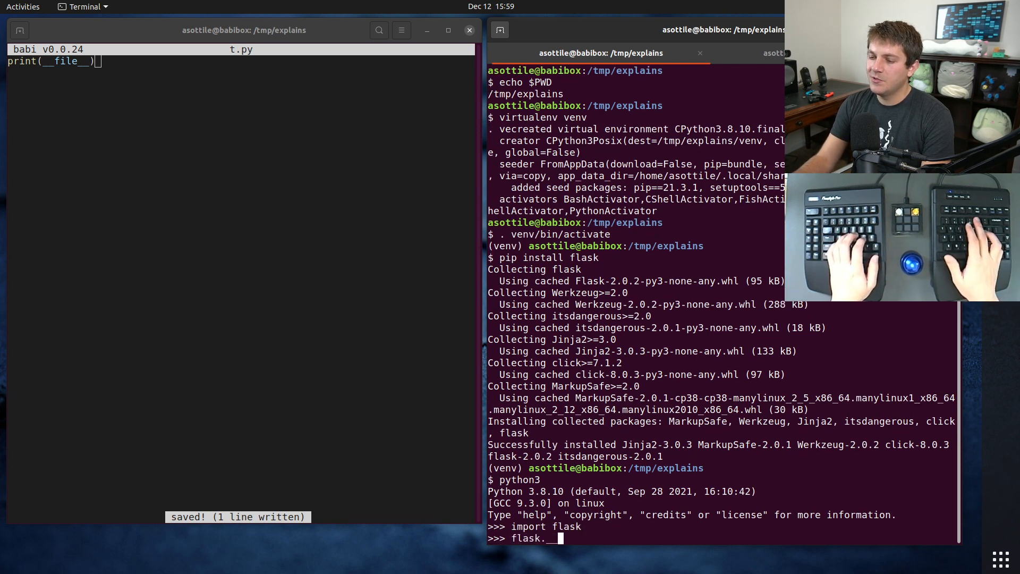
{"action": "type", "text": "__file__"}
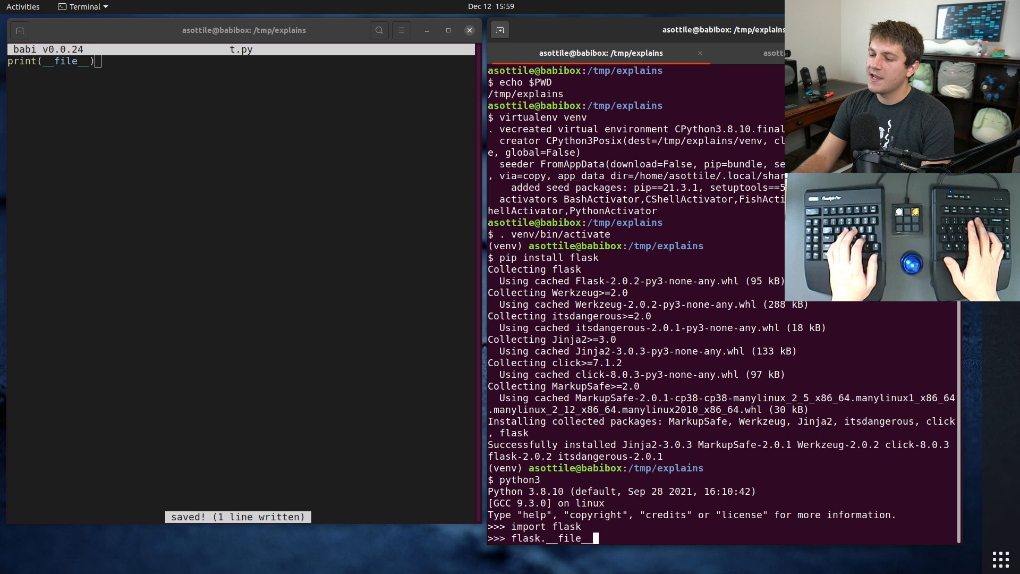
{"action": "key", "text": "Return"}
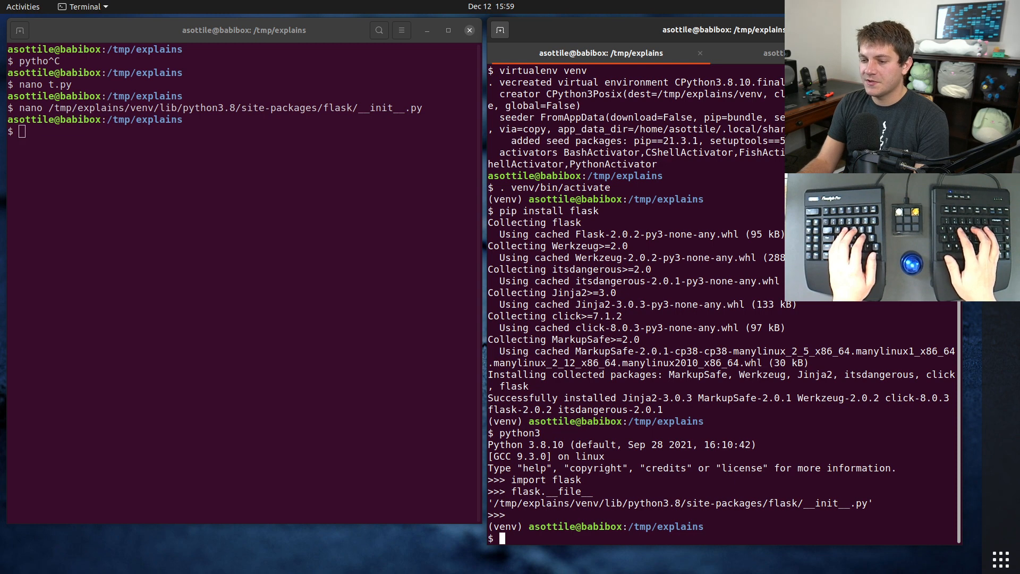
Step: Install onigurumacffi and list the .so files in venv/lib/python3.8/site-packages
{"action": "type", "text": "pip in"}
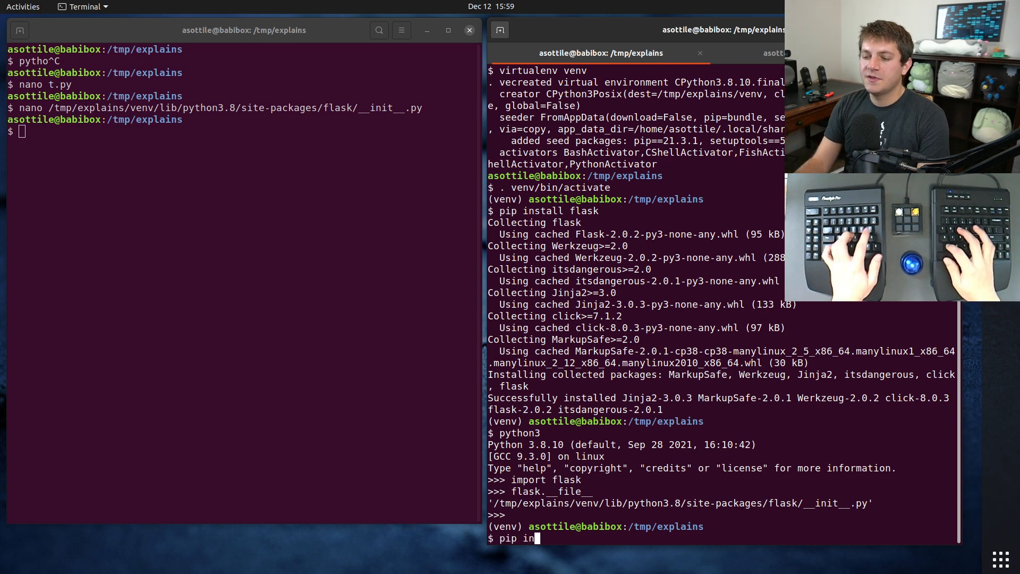
{"action": "type", "text": "stall"}
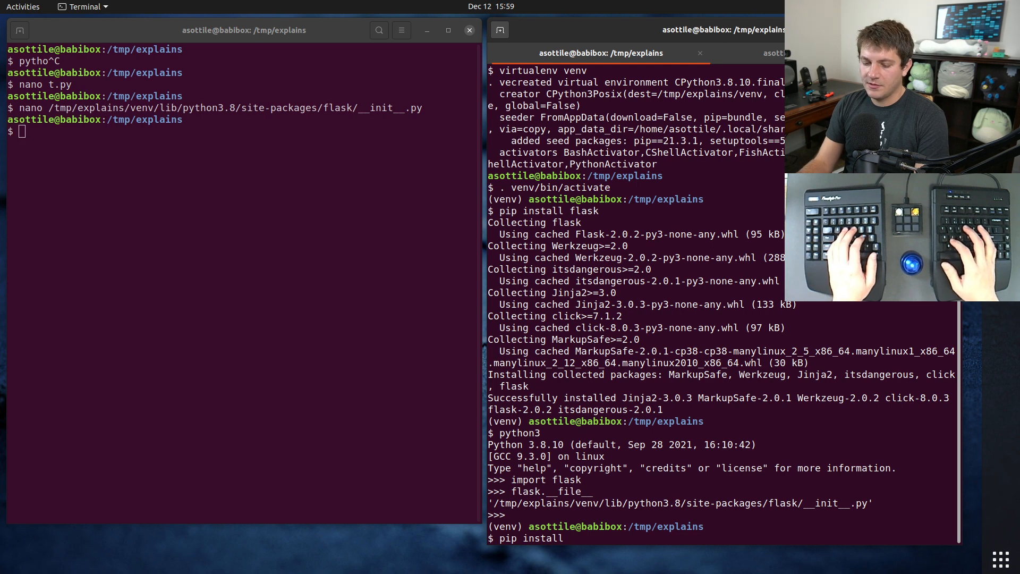
{"action": "type", "text": "onigurumacff"}
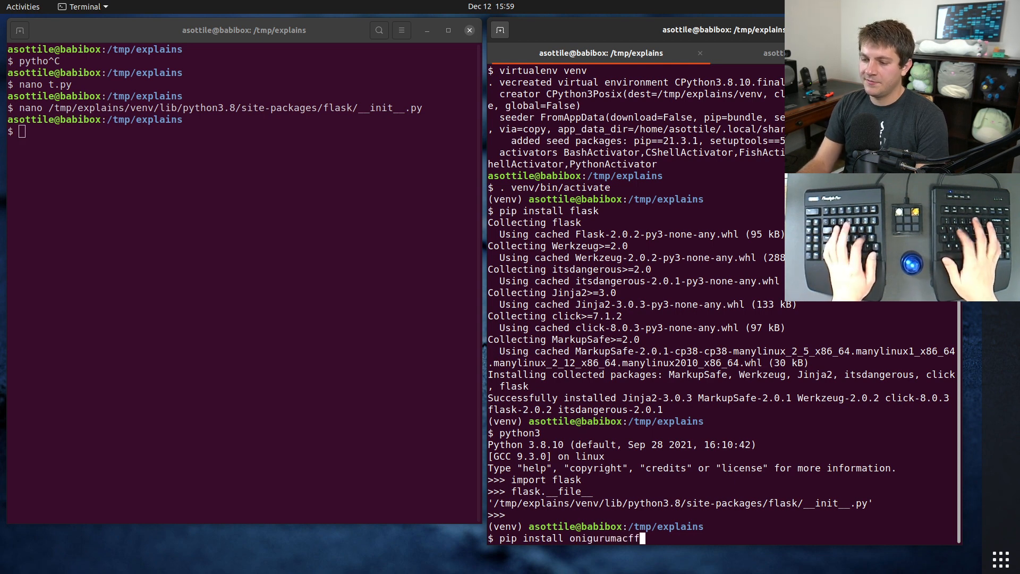
{"action": "key", "text": "Return"}
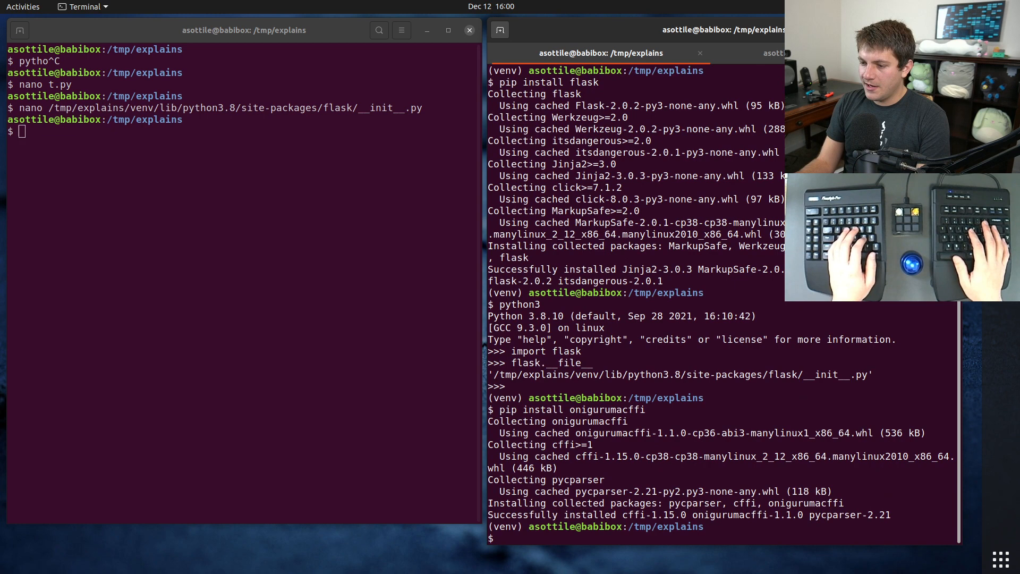
{"action": "type", "text": "ls venv/lib/python3.8/site-packages/*.s"}
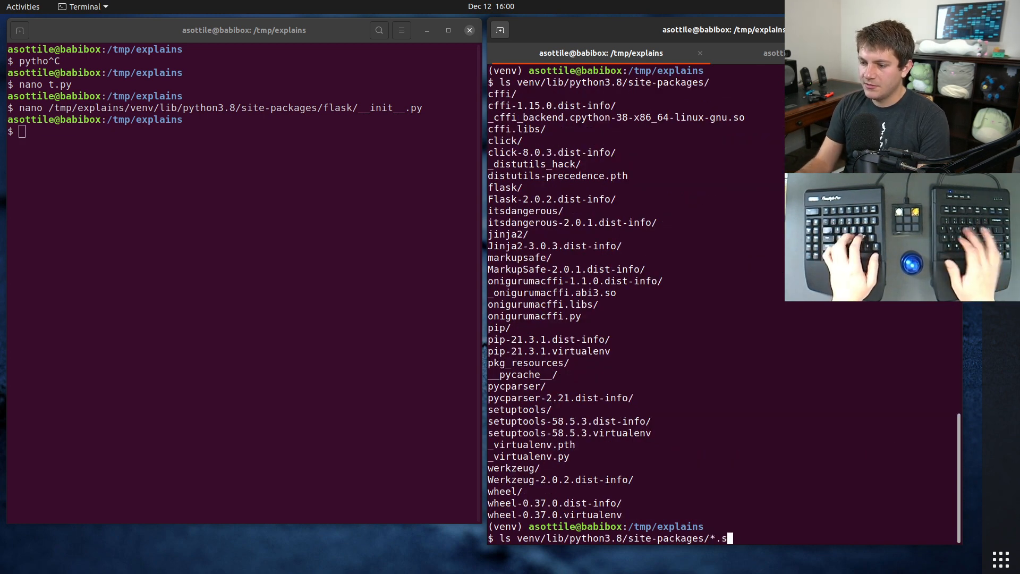
{"action": "key", "text": "Return"}
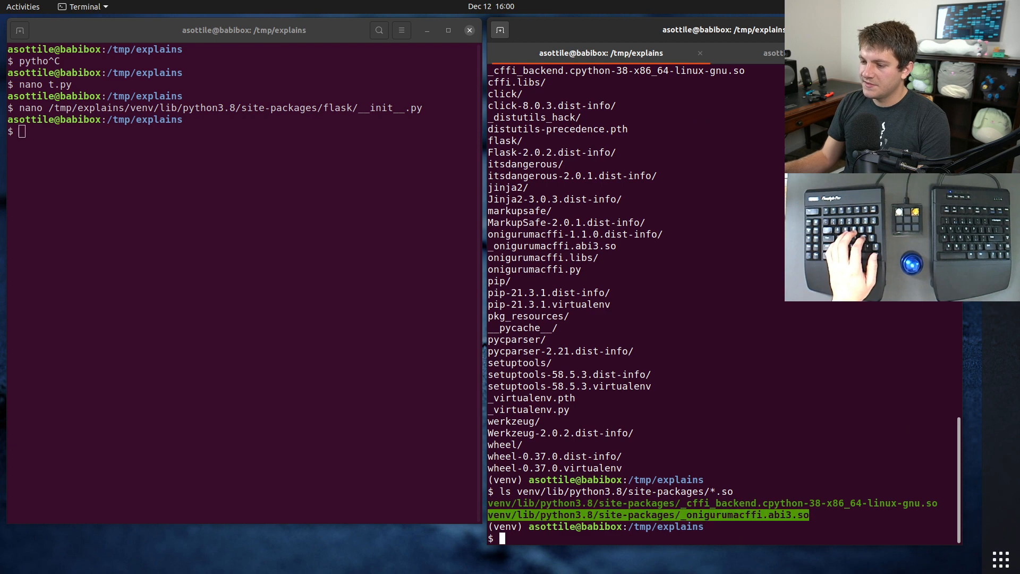
{"action": "mouse_move", "coordinate": [752, 486]}
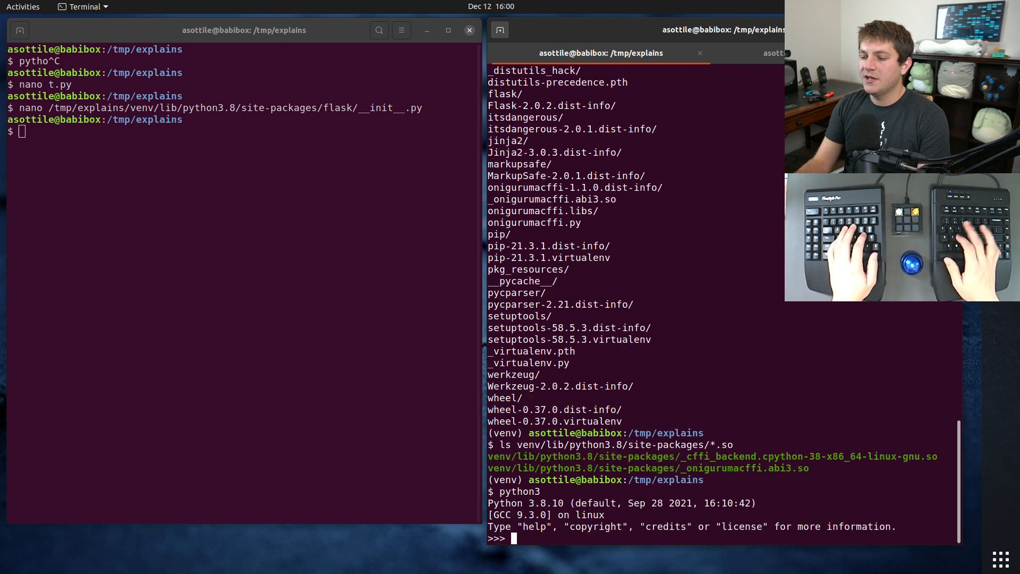
Step: Import _onigurumacffi and _cffi_backend and print each module's .so __file__ path
{"action": "type", "text": "import _onigurumacff"}
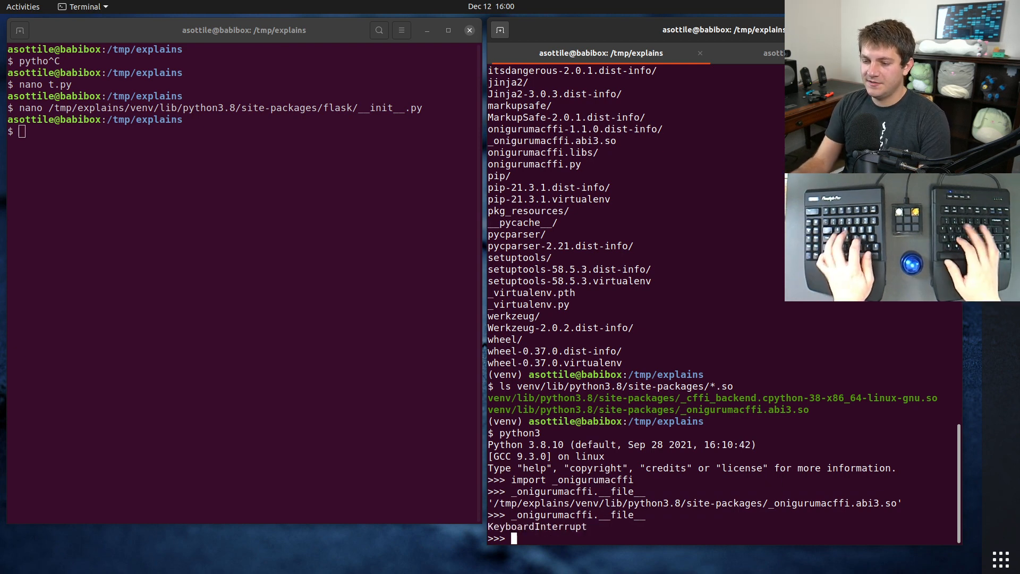
{"action": "type", "text": "import _cffi_backend"}
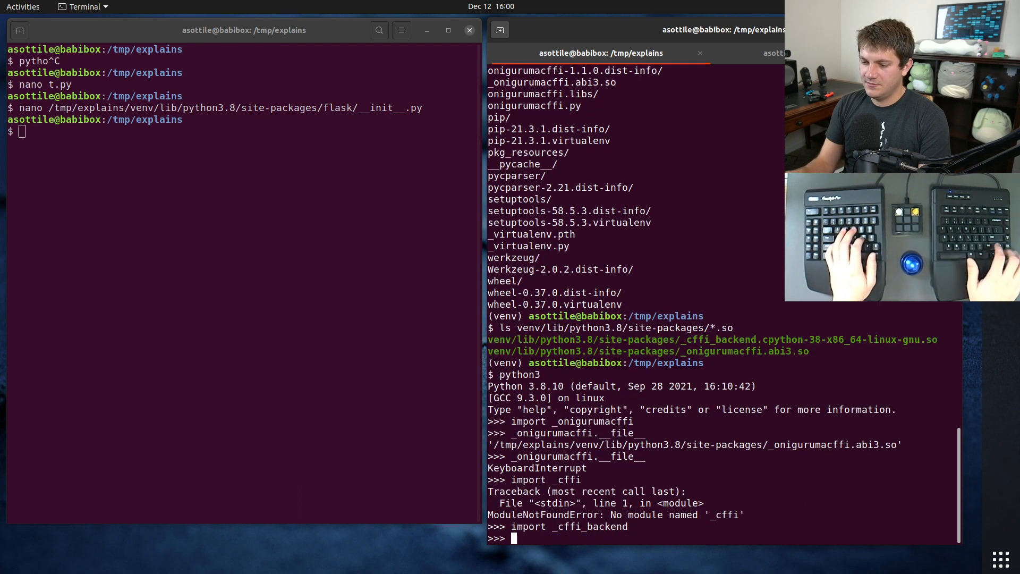
{"action": "type", "text": "_cffi_backend.__file__"}
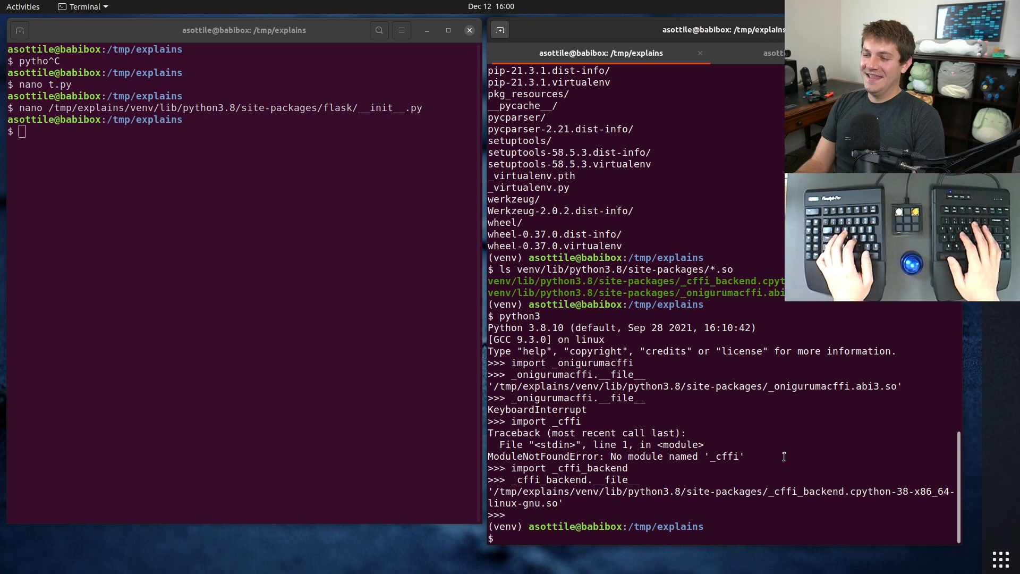
{"action": "type", "text": "ls"}
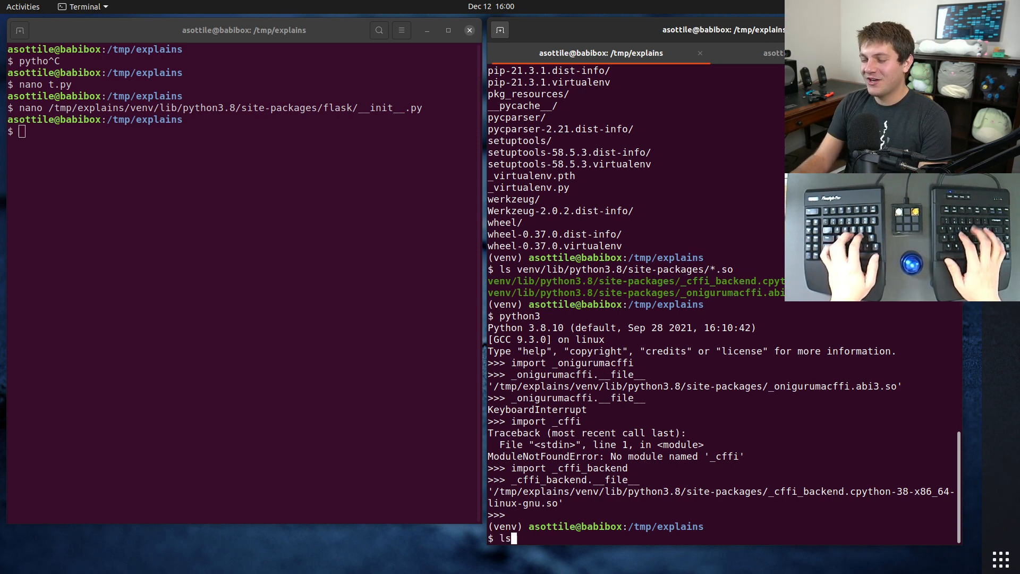
Step: List /tmp/explains, showing t2, t.py and venv, and begin a new py command
{"action": "key", "text": "Return"}
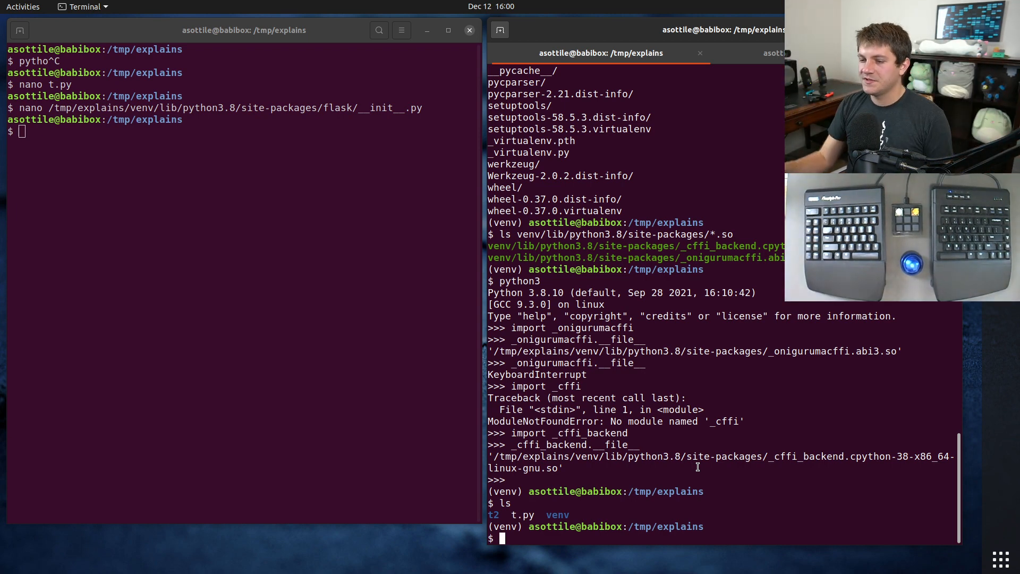
{"action": "type", "text": "py"}
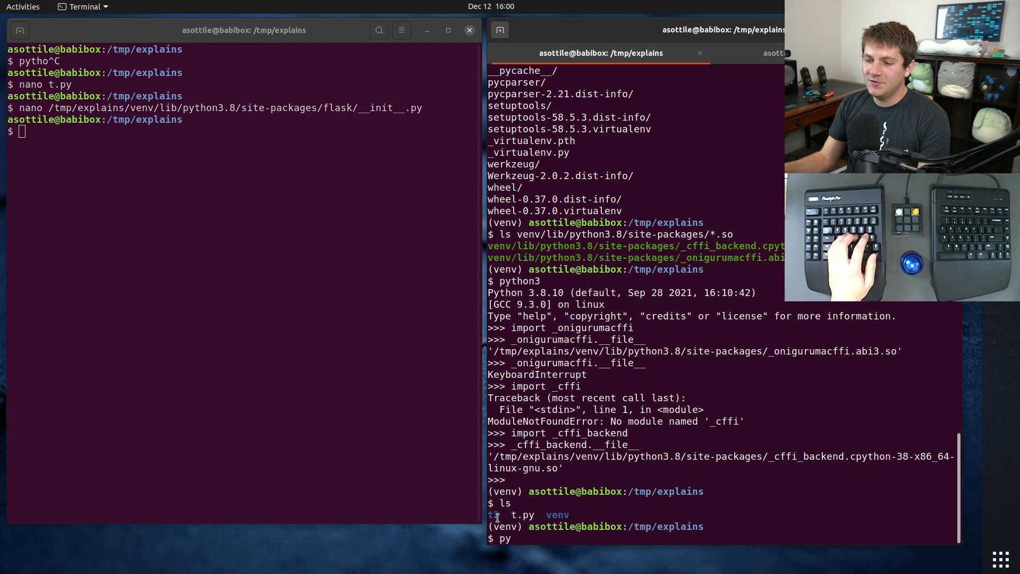